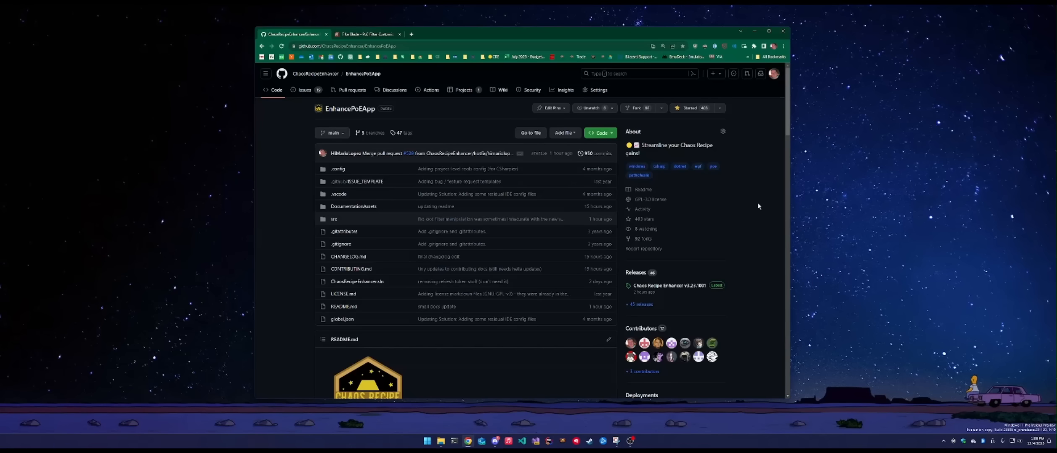
{"action": "mouse_move", "coordinate": [787, 161]}
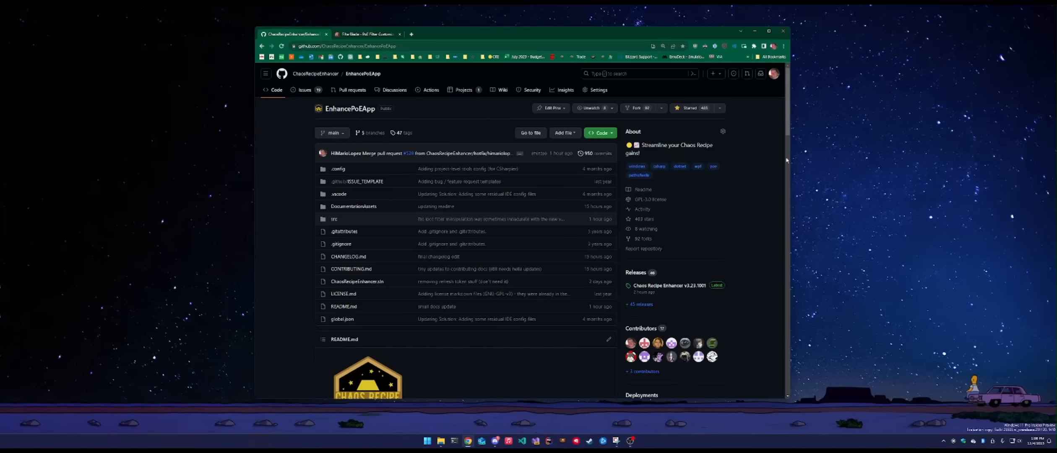
Step: Browse the Chaos Recipe Enhancer GitHub page looking for the latest release
{"action": "scroll", "scroll_direction": "down", "scroll_amount": 3}
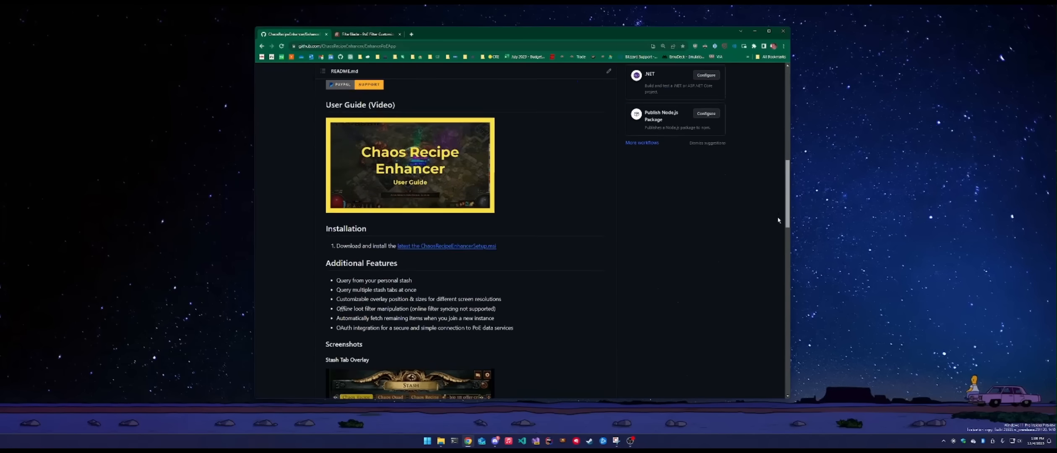
{"action": "scroll", "scroll_direction": "down", "scroll_amount": 3}
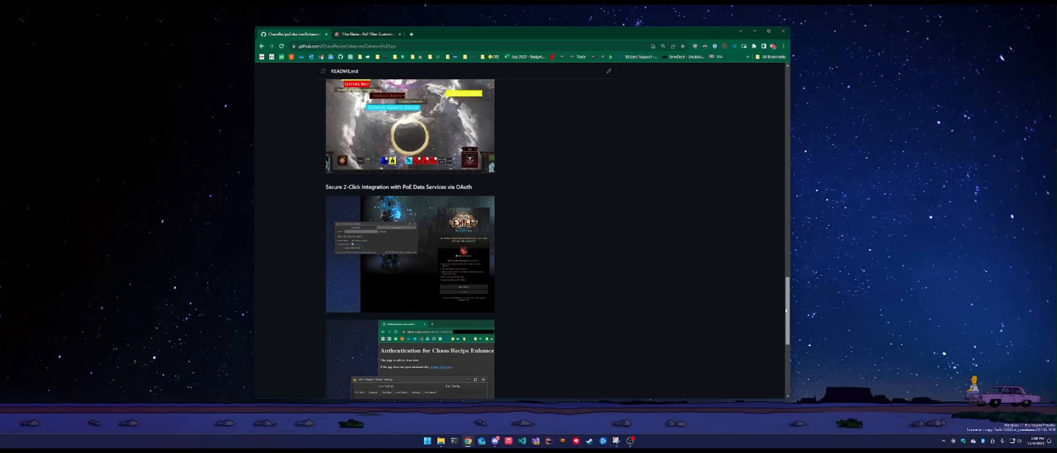
{"action": "scroll", "scroll_direction": "up", "scroll_amount": 3}
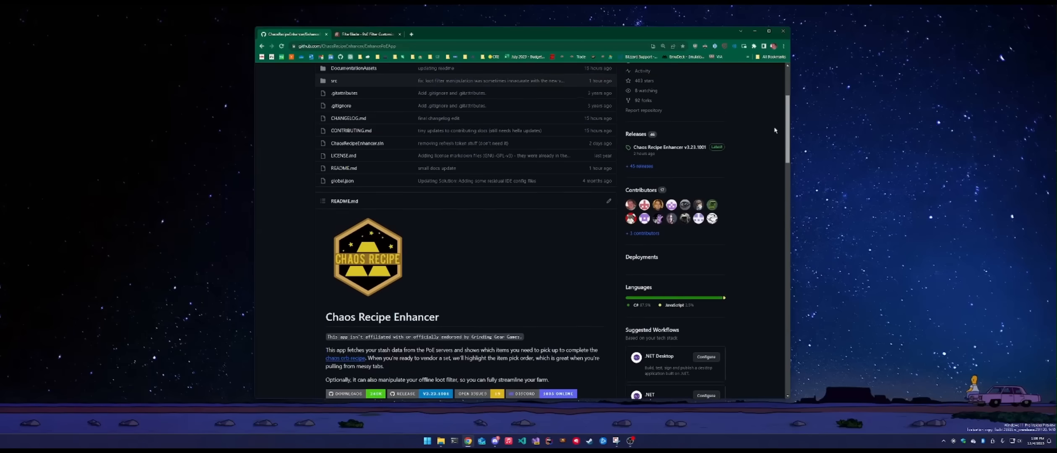
{"action": "scroll", "scroll_direction": "up", "scroll_amount": 3}
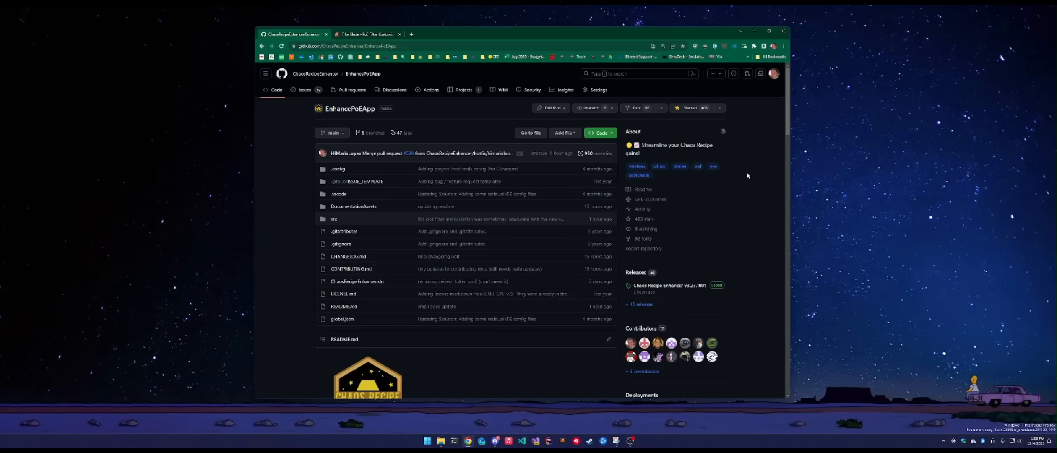
{"action": "mouse_move", "coordinate": [787, 127]}
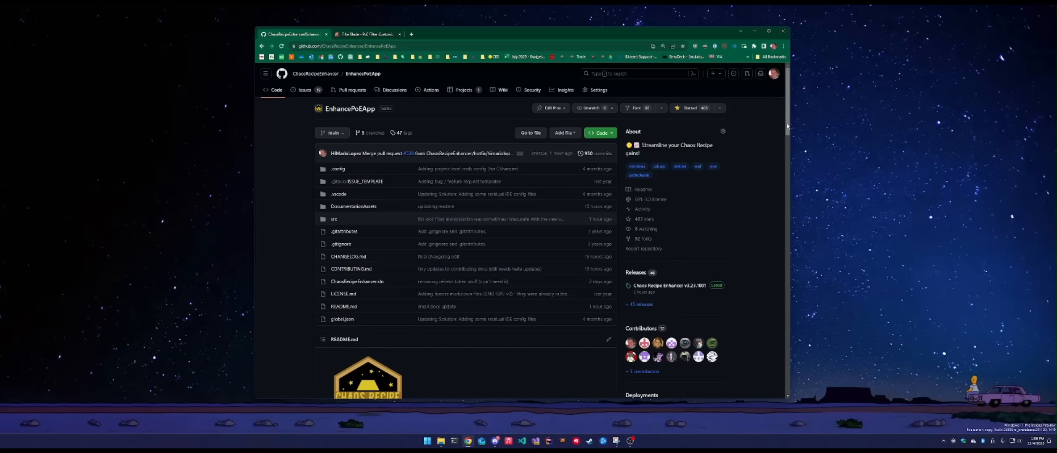
{"action": "scroll", "scroll_direction": "down", "scroll_amount": 3}
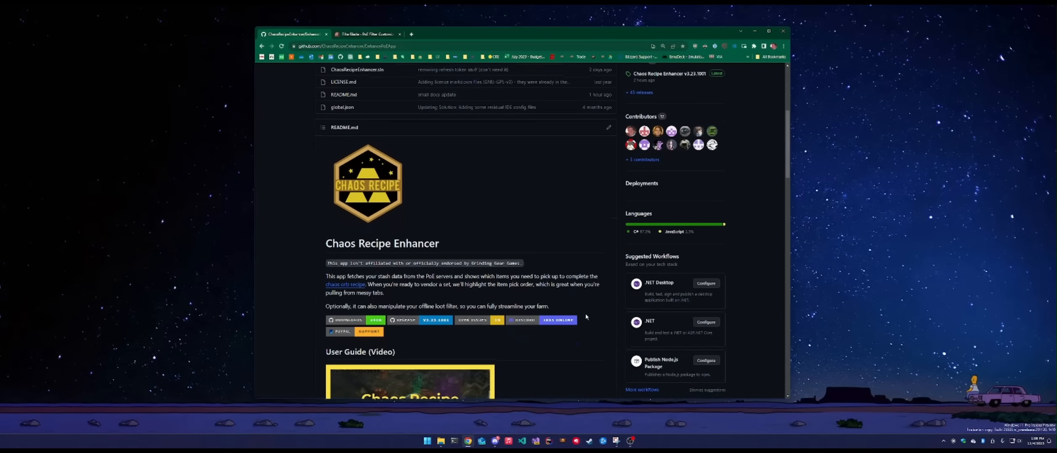
{"action": "mouse_move", "coordinate": [524, 319]}
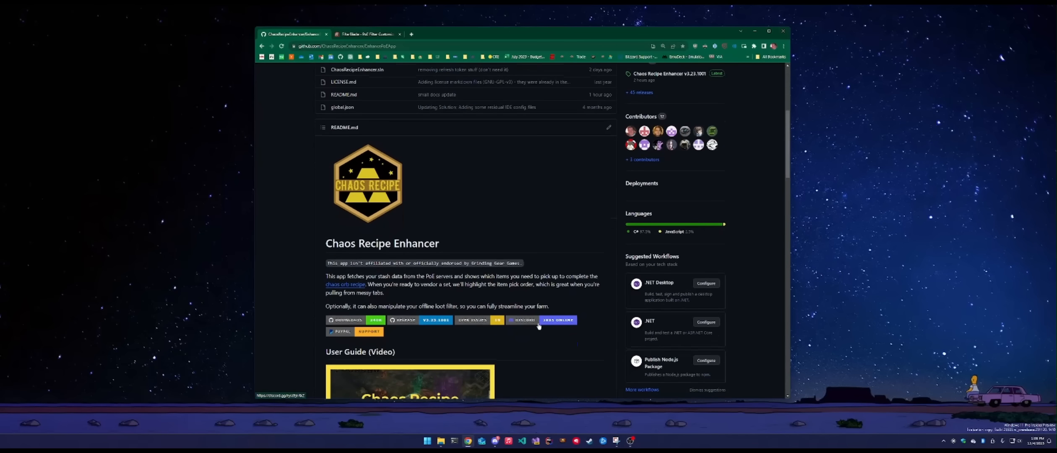
{"action": "mouse_move", "coordinate": [537, 246]}
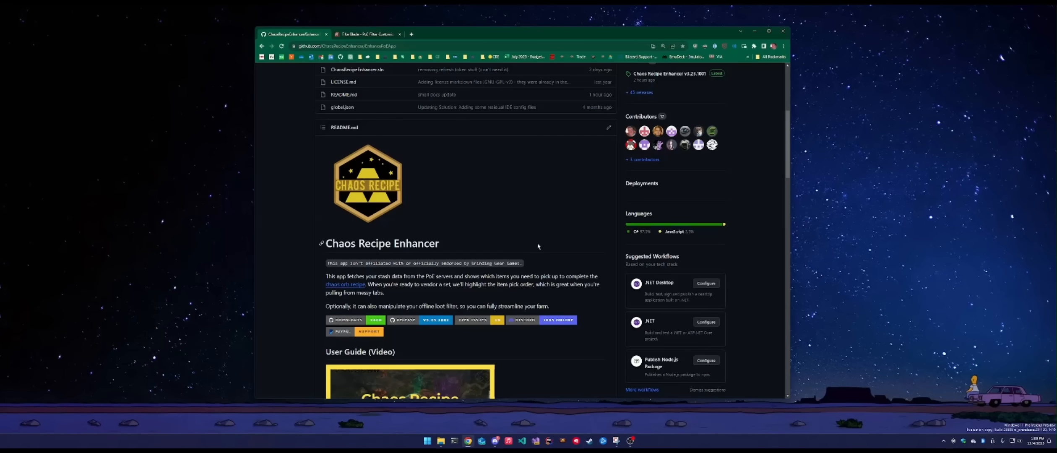
{"action": "scroll", "scroll_direction": "down", "scroll_amount": 3}
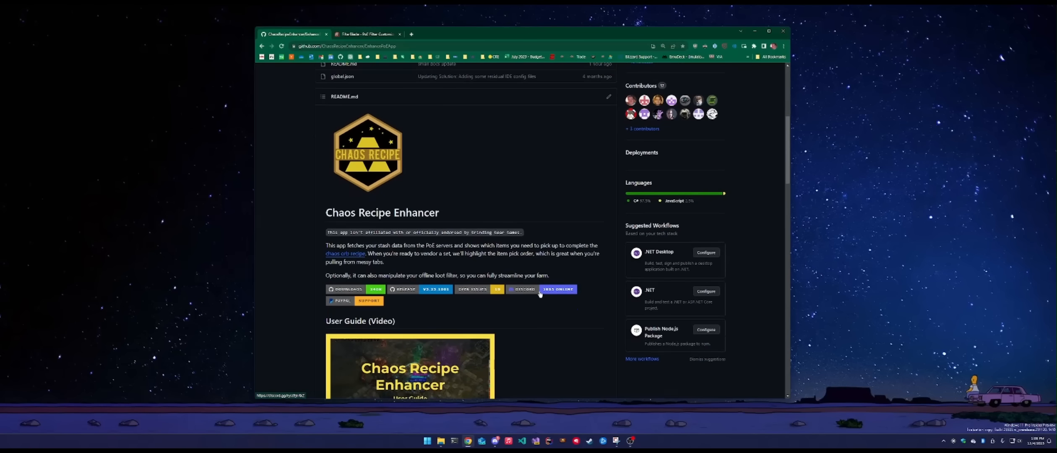
{"action": "left_click", "coordinate": [523, 289]}
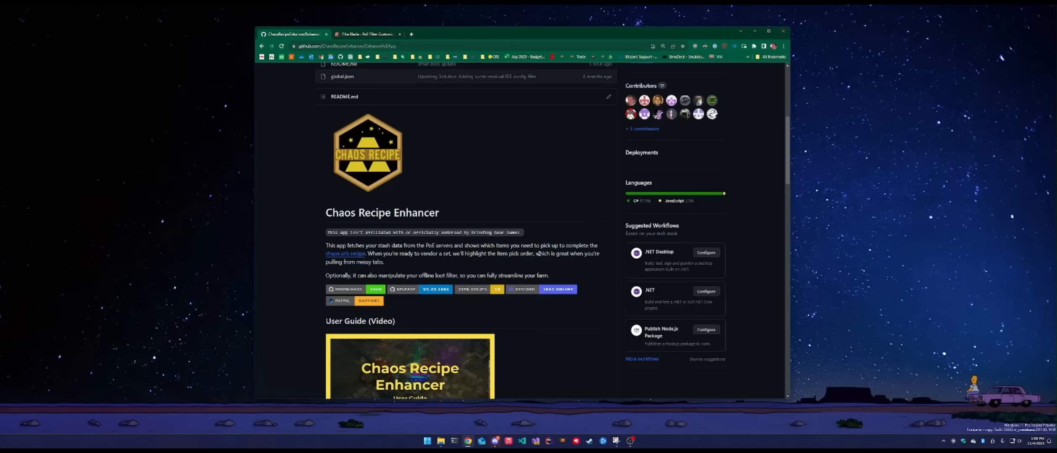
{"action": "mouse_move", "coordinate": [559, 314]}
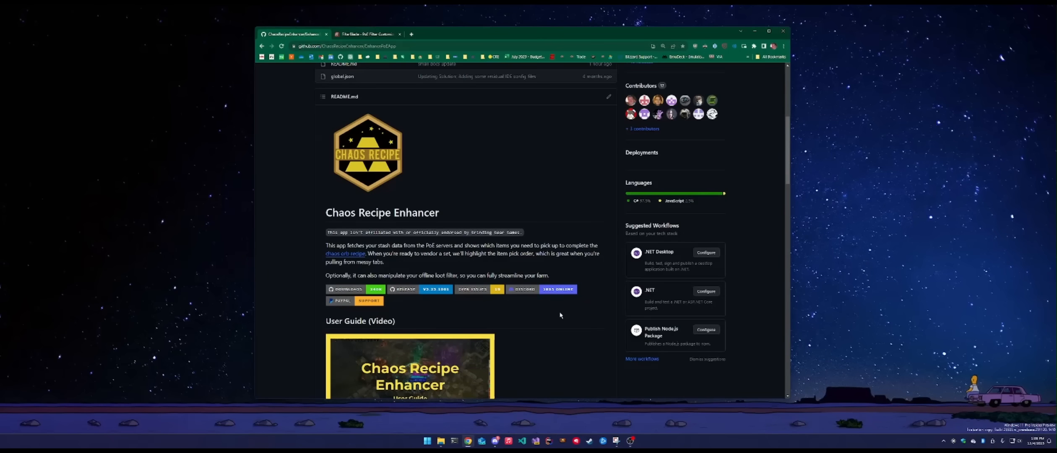
{"action": "mouse_move", "coordinate": [479, 291]}
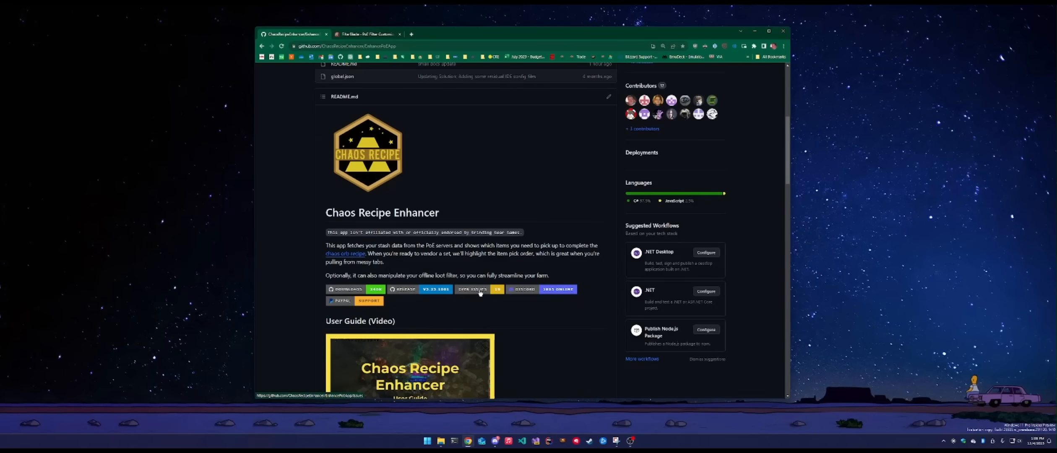
{"action": "left_click", "coordinate": [471, 288]}
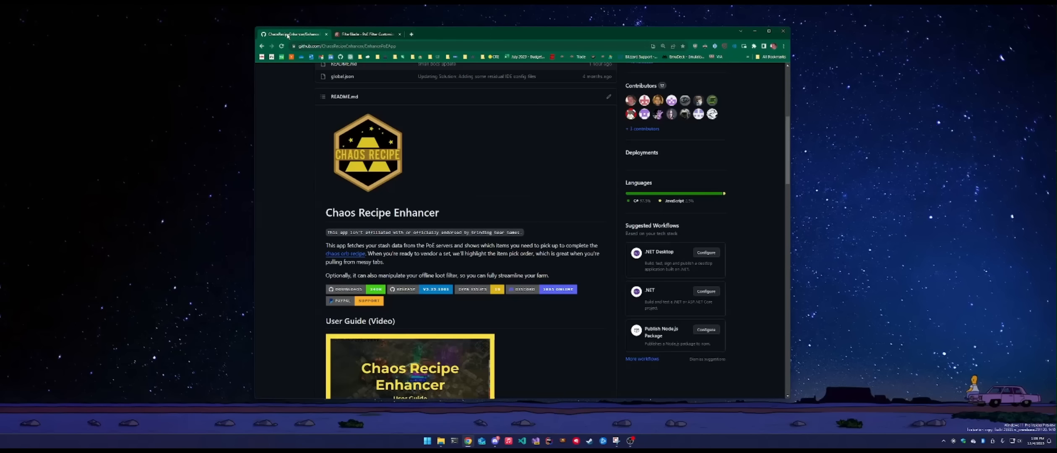
{"action": "mouse_move", "coordinate": [587, 316]}
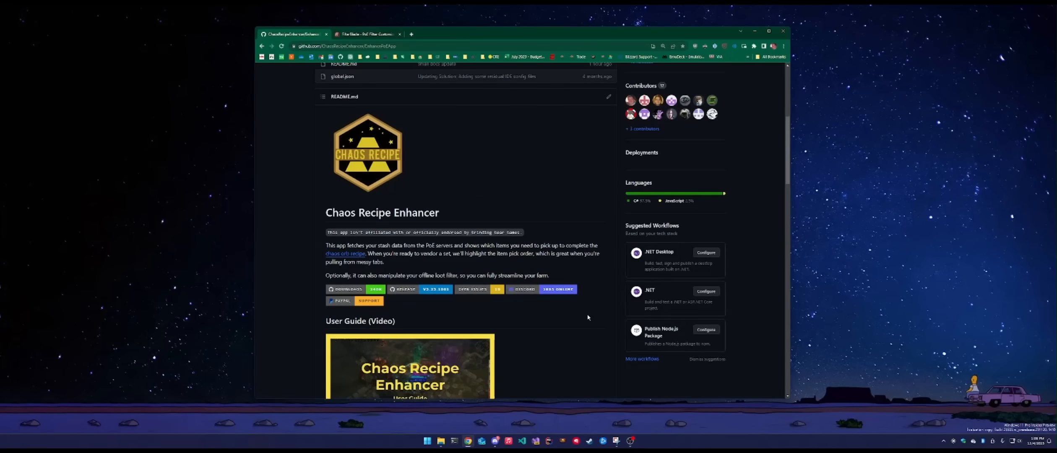
{"action": "mouse_move", "coordinate": [599, 326]}
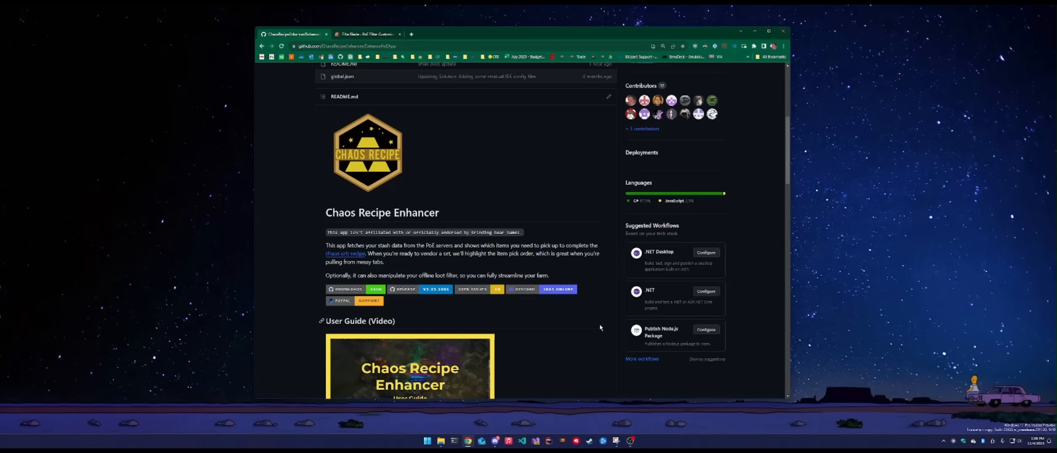
{"action": "scroll", "scroll_direction": "up", "scroll_amount": 3}
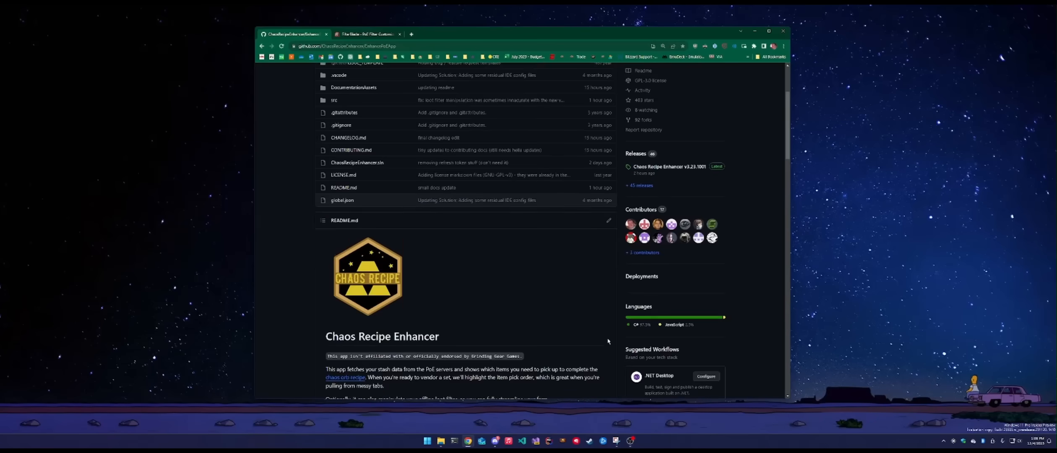
{"action": "scroll", "scroll_direction": "up", "scroll_amount": 3}
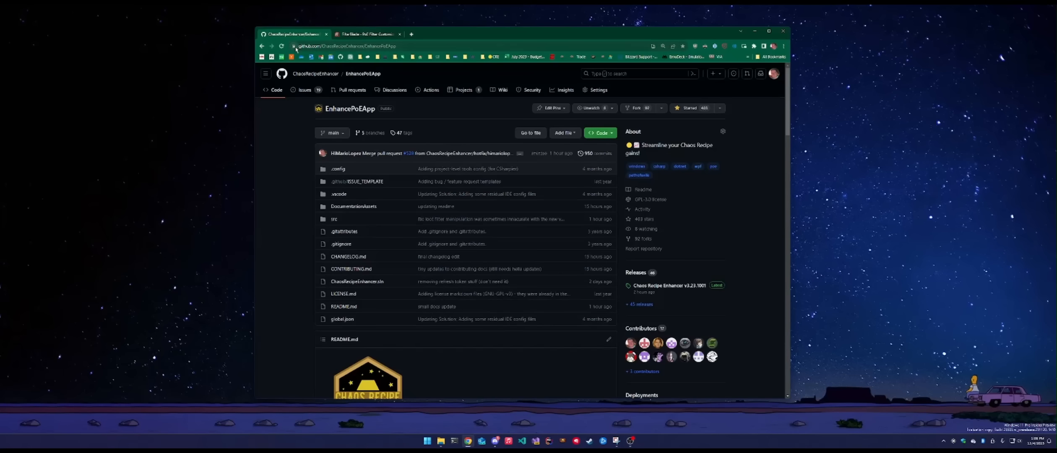
{"action": "mouse_move", "coordinate": [771, 330]}
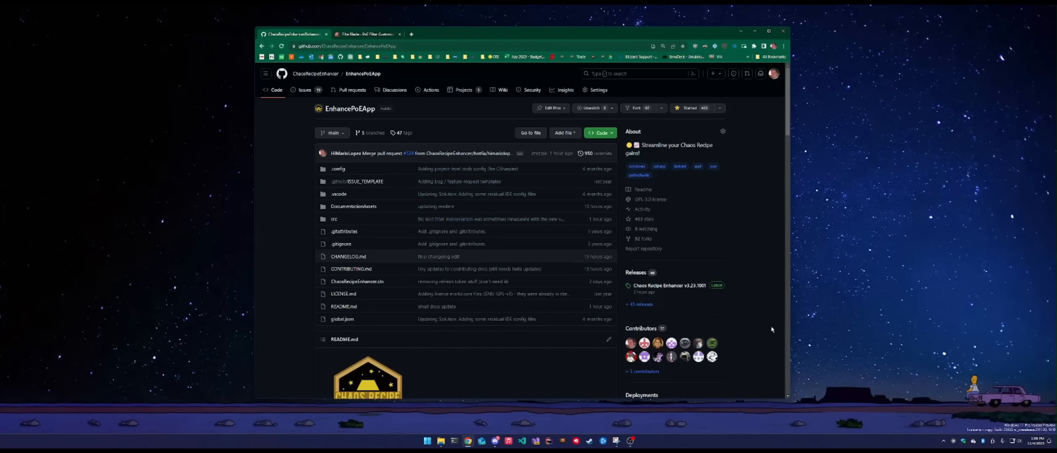
{"action": "mouse_move", "coordinate": [765, 334]}
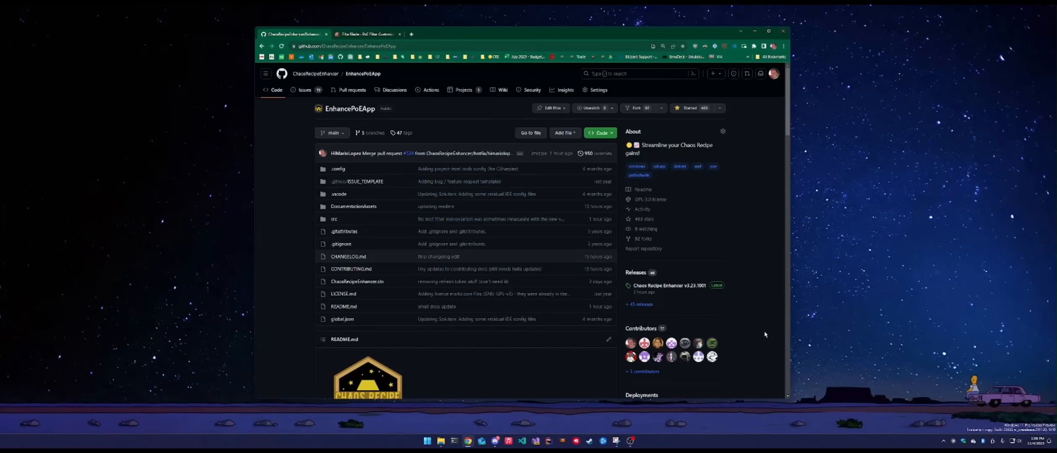
{"action": "mouse_move", "coordinate": [694, 285]}
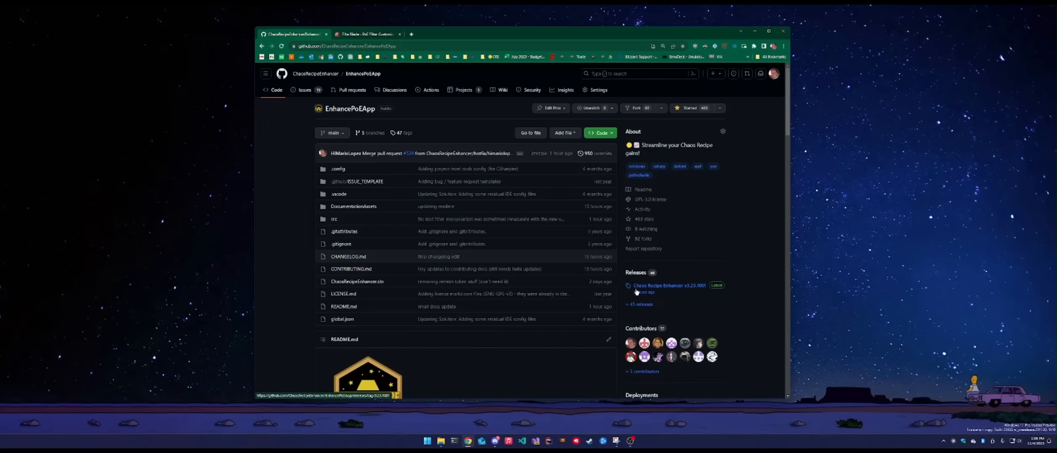
Step: Open the latest release and download ChaosRecipeEnhancer-Setup.msi from its assets
{"action": "left_click", "coordinate": [668, 285]}
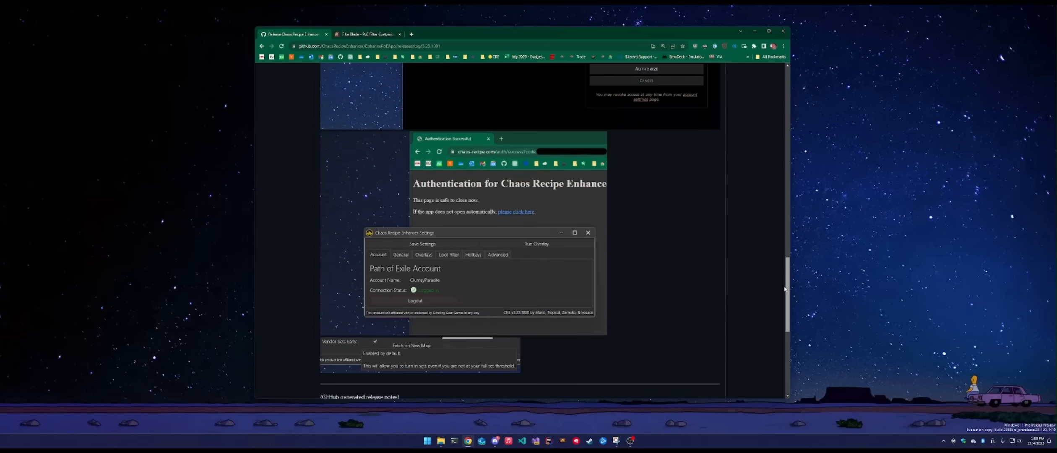
{"action": "left_click", "coordinate": [587, 233]}
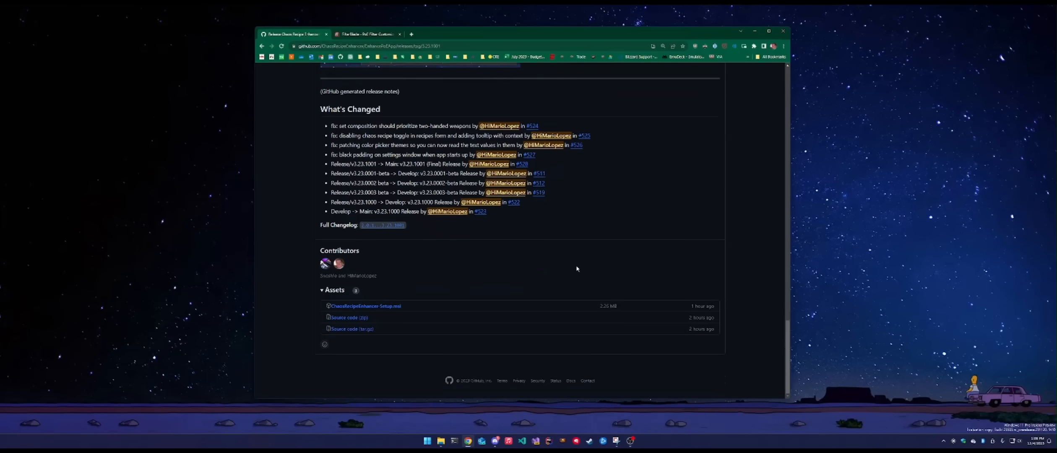
{"action": "mouse_move", "coordinate": [667, 125]}
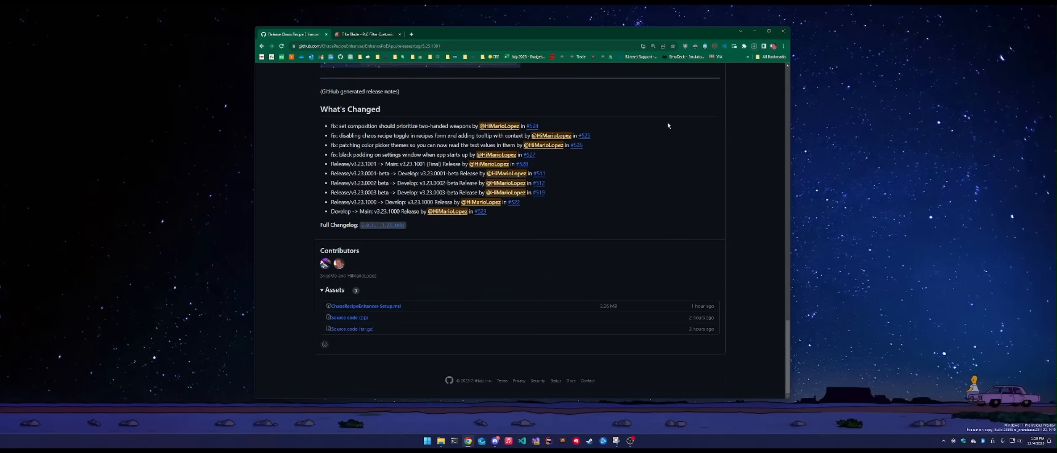
{"action": "left_click", "coordinate": [754, 46]}
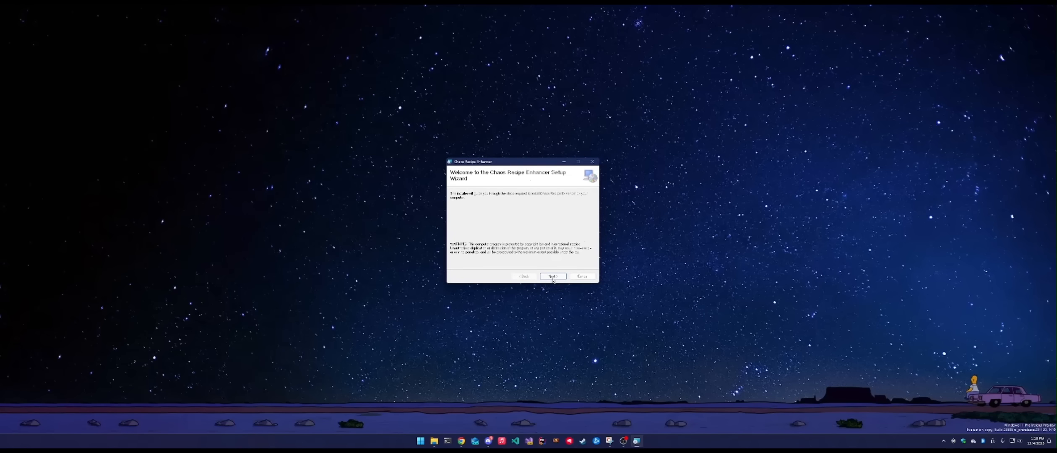
Step: Advance past the welcome page and accept the default installation folder
{"action": "left_click", "coordinate": [552, 276]}
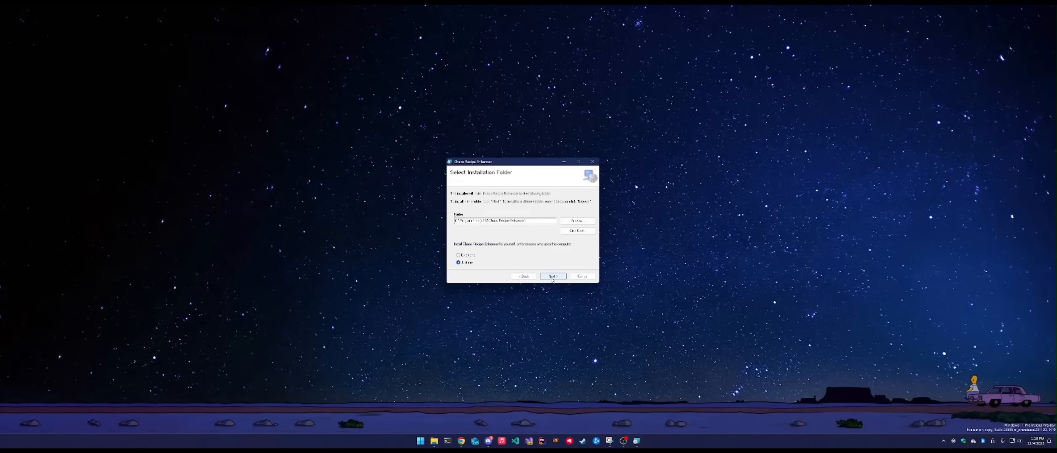
{"action": "left_click", "coordinate": [553, 276]}
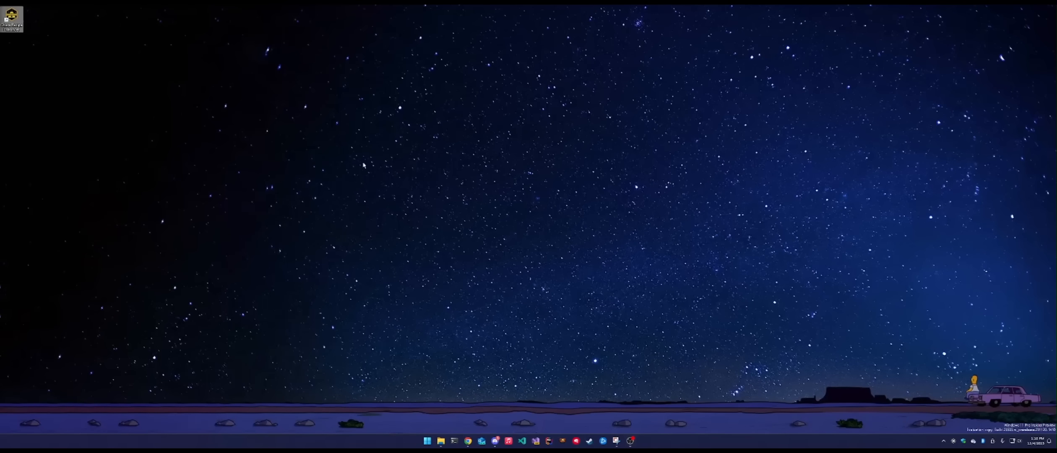
Step: Launch the app, shift its settings window left, and authorize Path of Exile login
{"action": "double_click", "coordinate": [11, 14]}
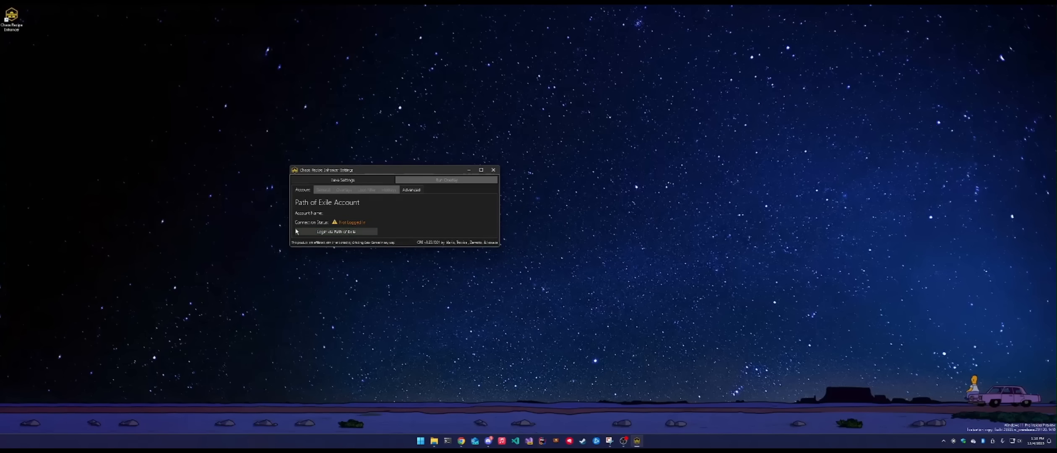
{"action": "left_click_drag", "start_coordinate": [391, 170], "coordinate": [326, 168]}
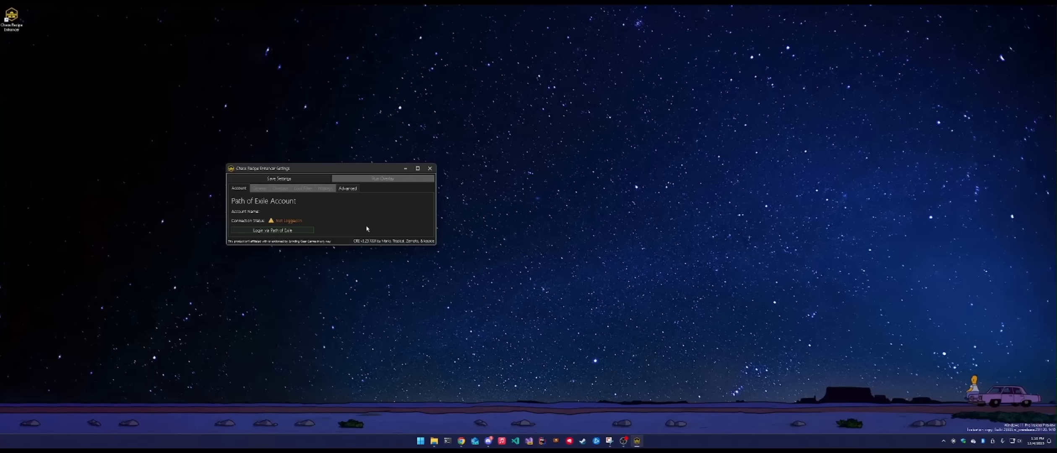
{"action": "left_click", "coordinate": [272, 230]}
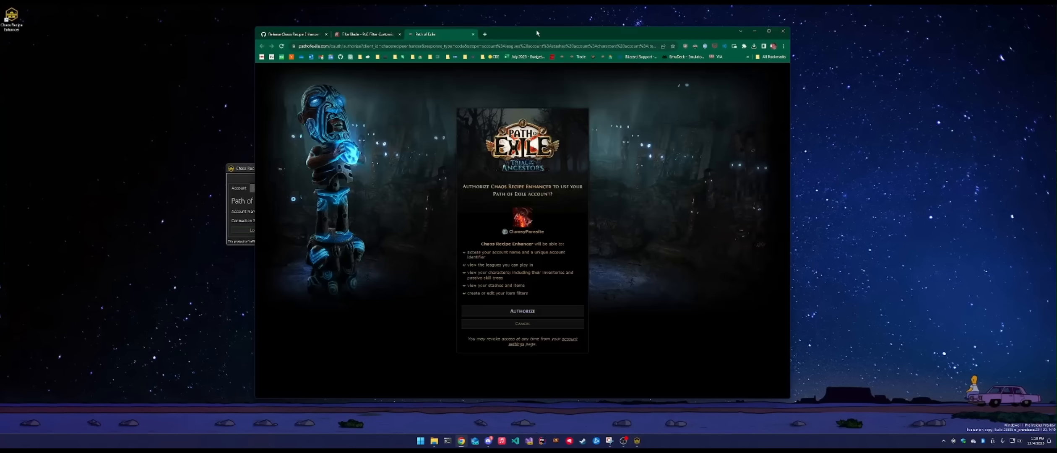
{"action": "left_click", "coordinate": [522, 311]}
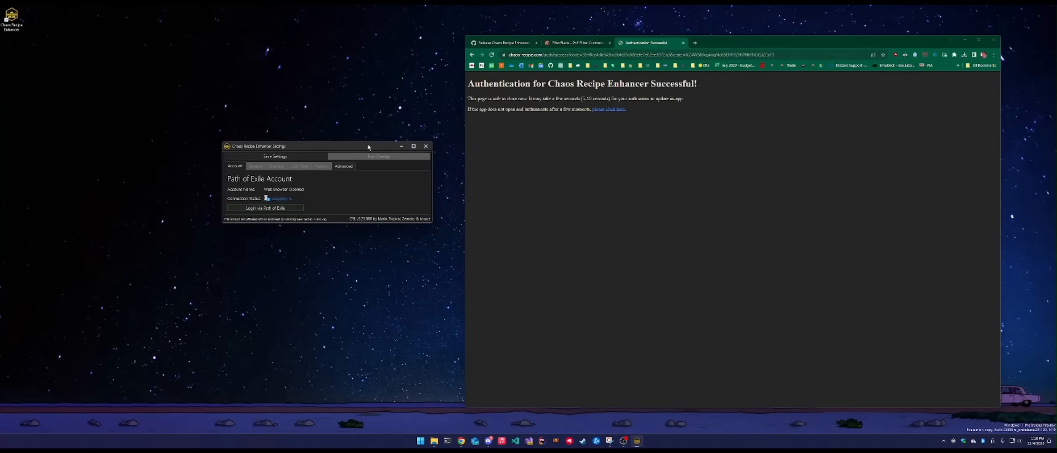
{"action": "mouse_move", "coordinate": [349, 191]}
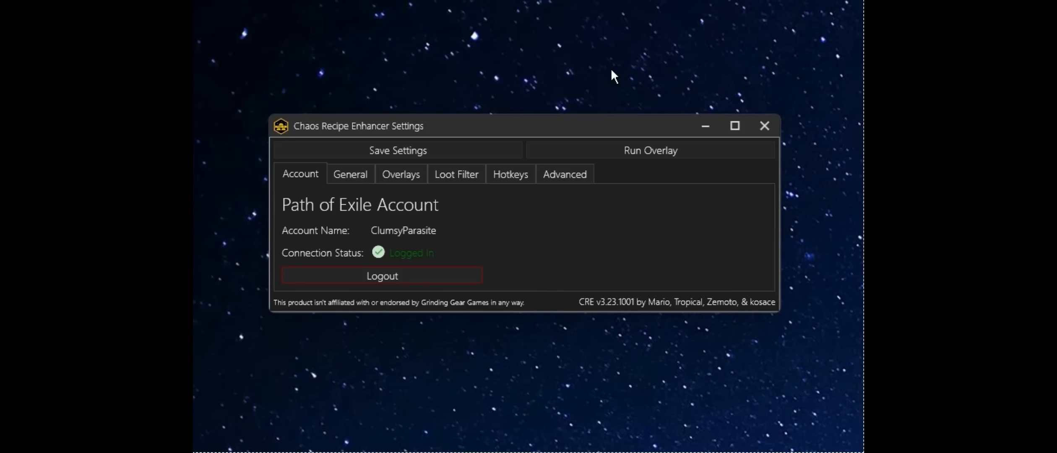
Step: Change Full Set Threshold from 1 to 5 in the General settings
{"action": "left_click", "coordinate": [350, 174]}
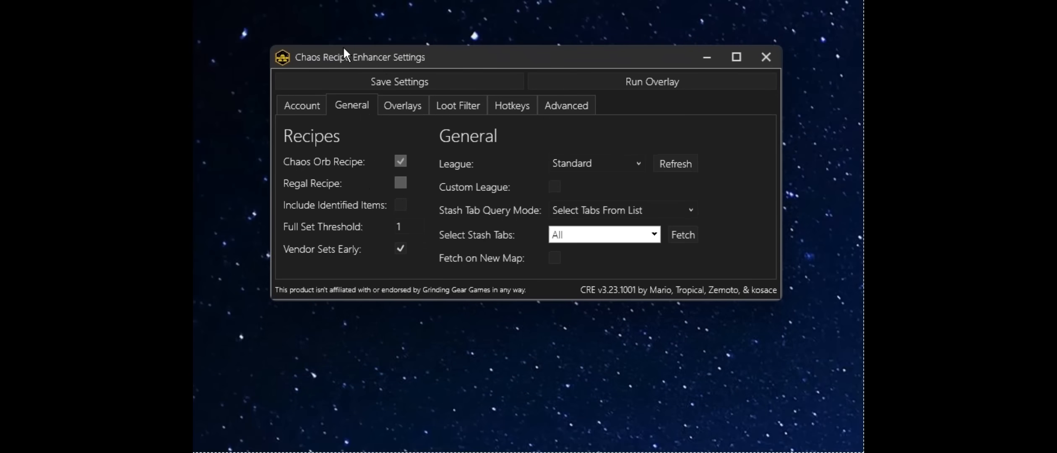
{"action": "mouse_move", "coordinate": [375, 375]}
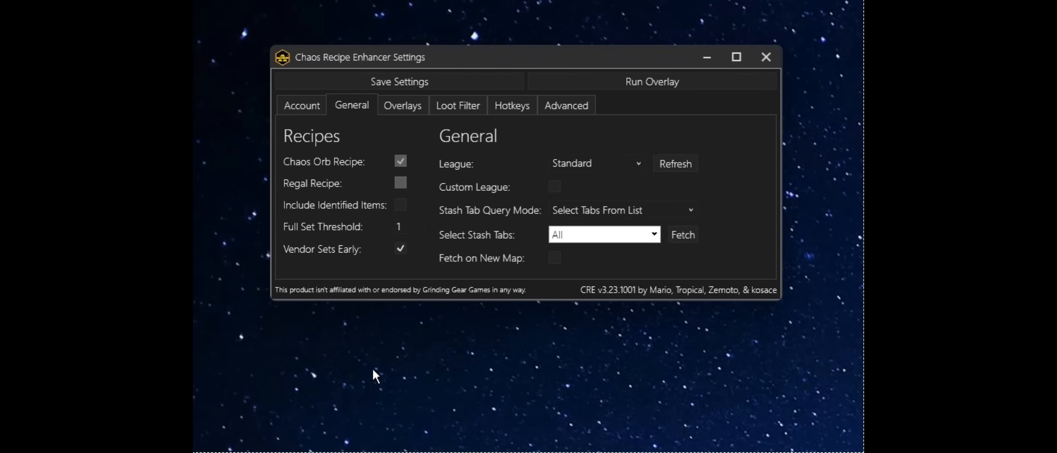
{"action": "mouse_move", "coordinate": [433, 248]}
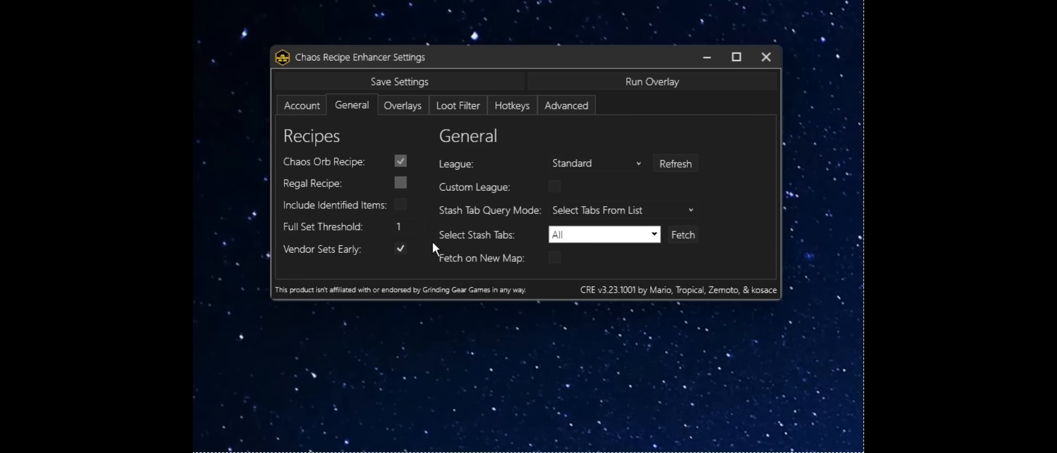
{"action": "mouse_move", "coordinate": [424, 189]}
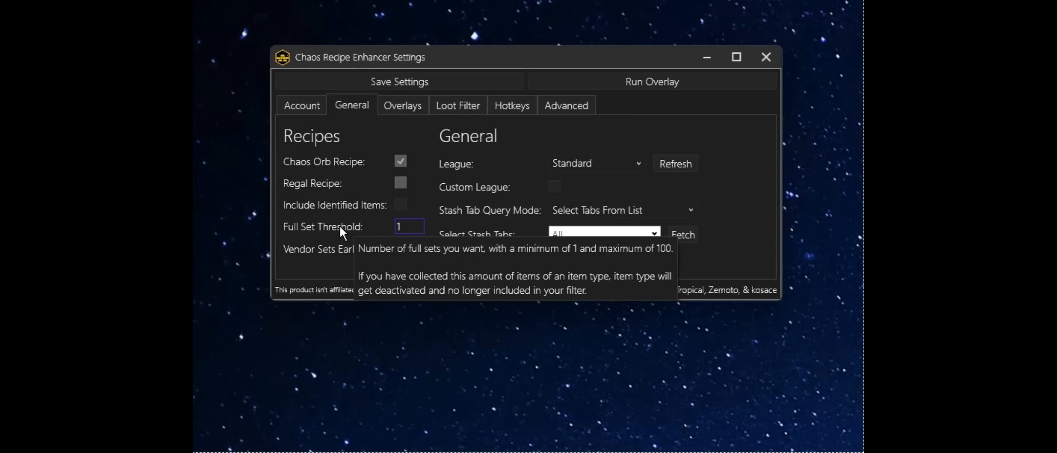
{"action": "type", "text": "5"}
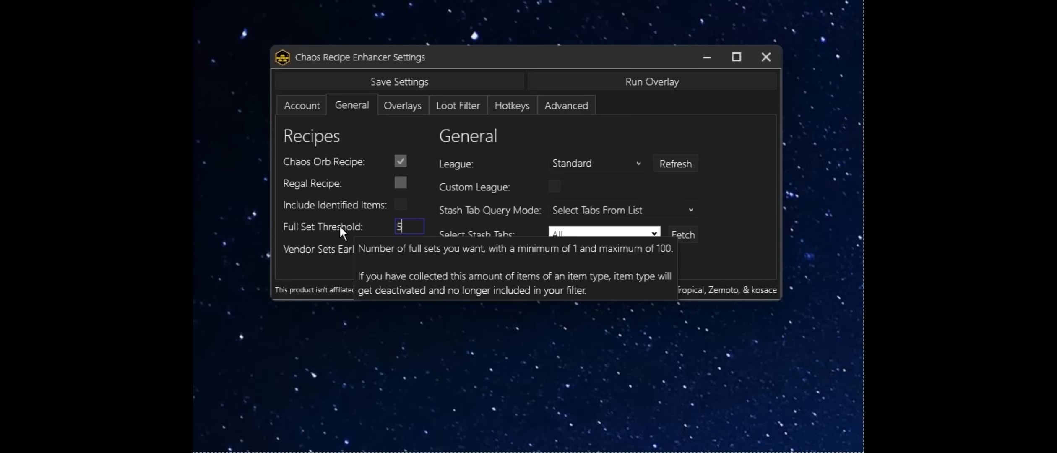
{"action": "mouse_move", "coordinate": [293, 267]}
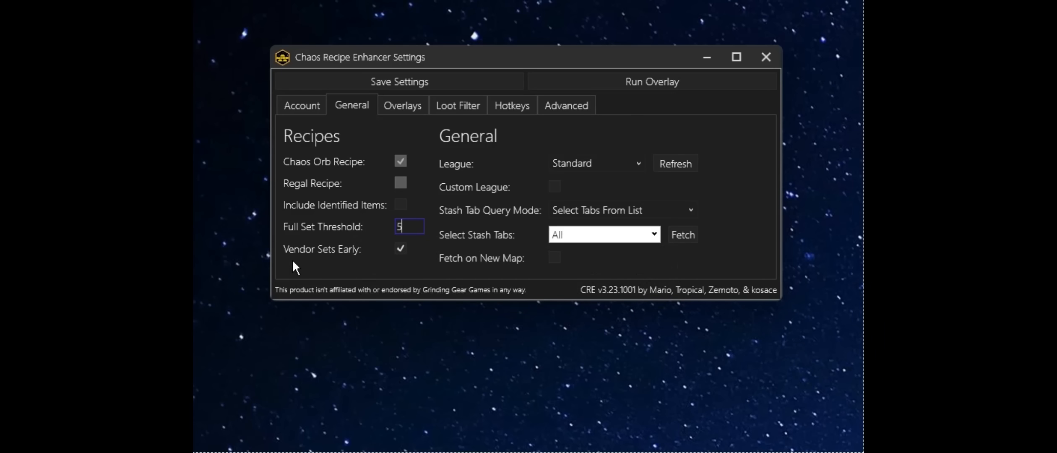
{"action": "mouse_move", "coordinate": [335, 275]}
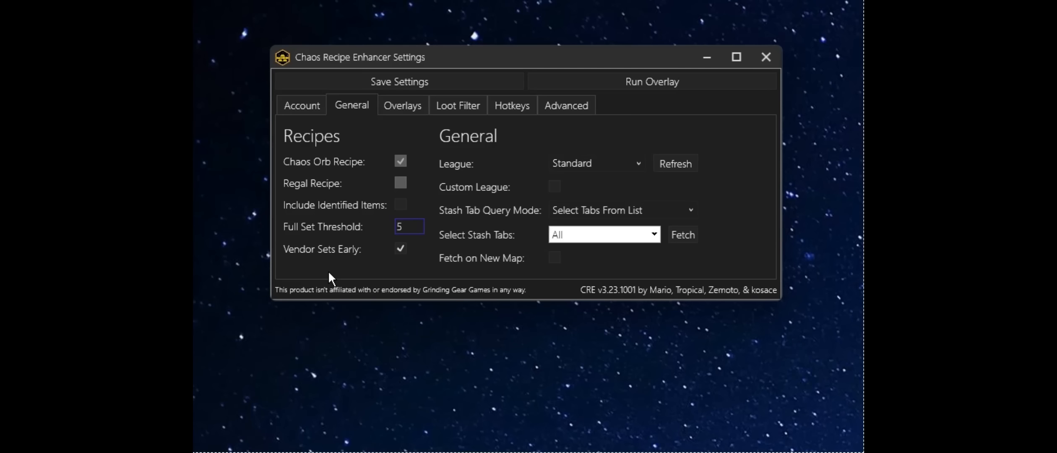
{"action": "left_click", "coordinate": [410, 225]}
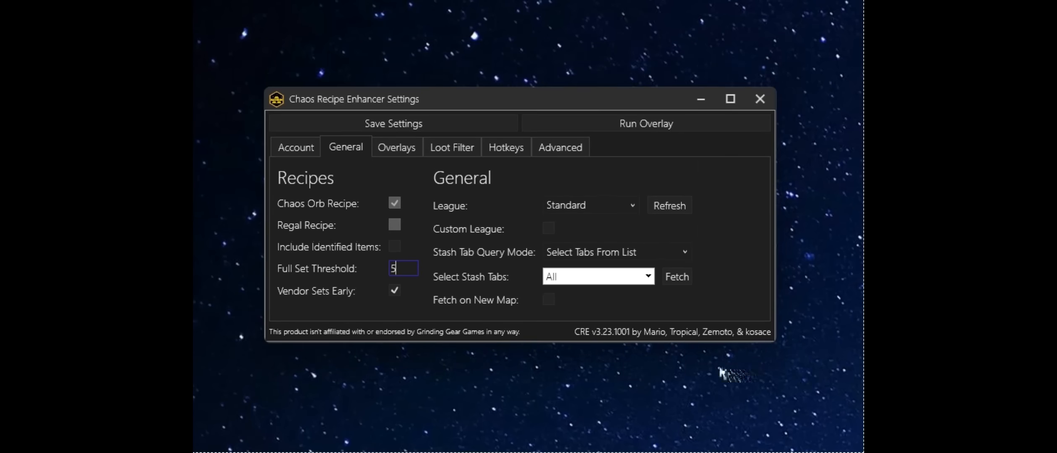
{"action": "mouse_move", "coordinate": [621, 183]}
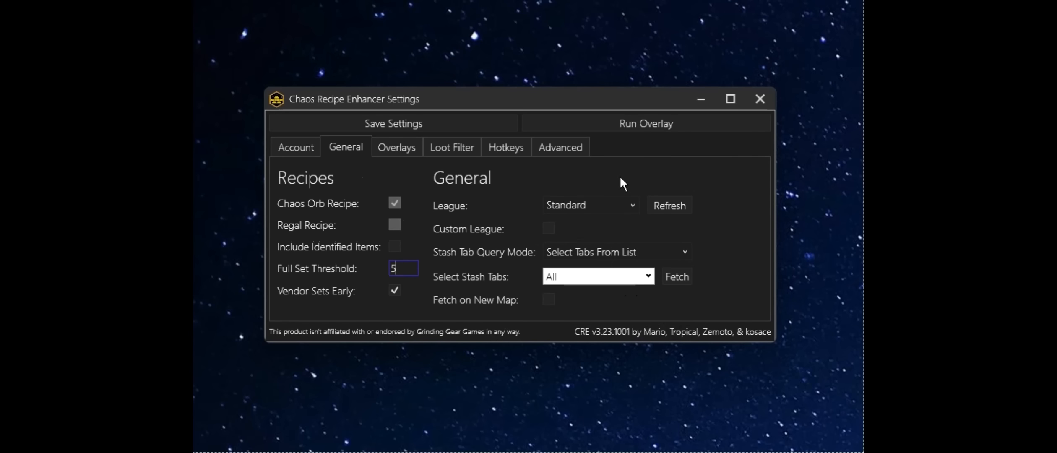
{"action": "mouse_move", "coordinate": [646, 215]}
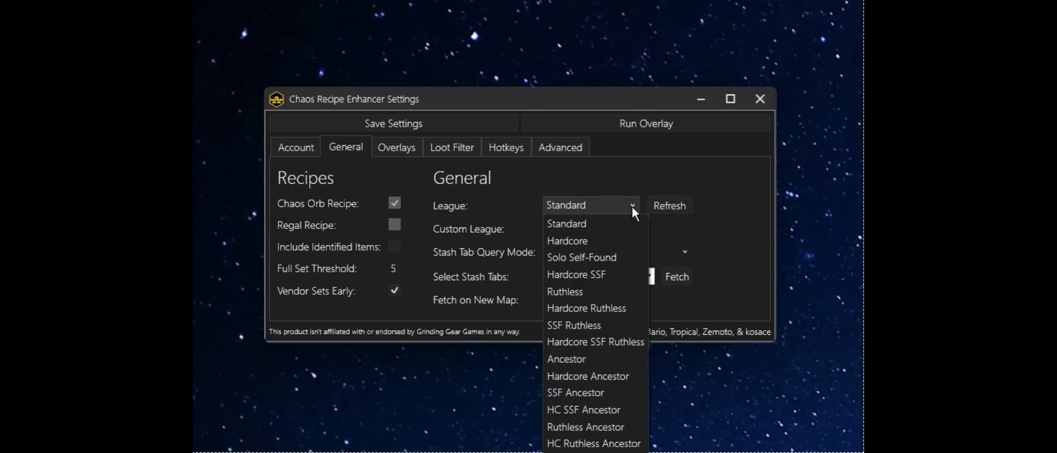
{"action": "mouse_move", "coordinate": [636, 246]}
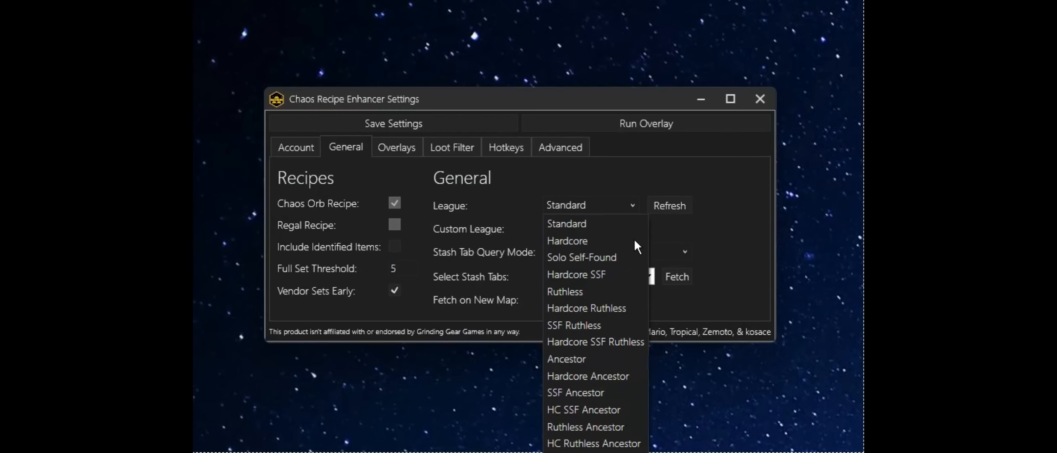
{"action": "mouse_move", "coordinate": [632, 205]}
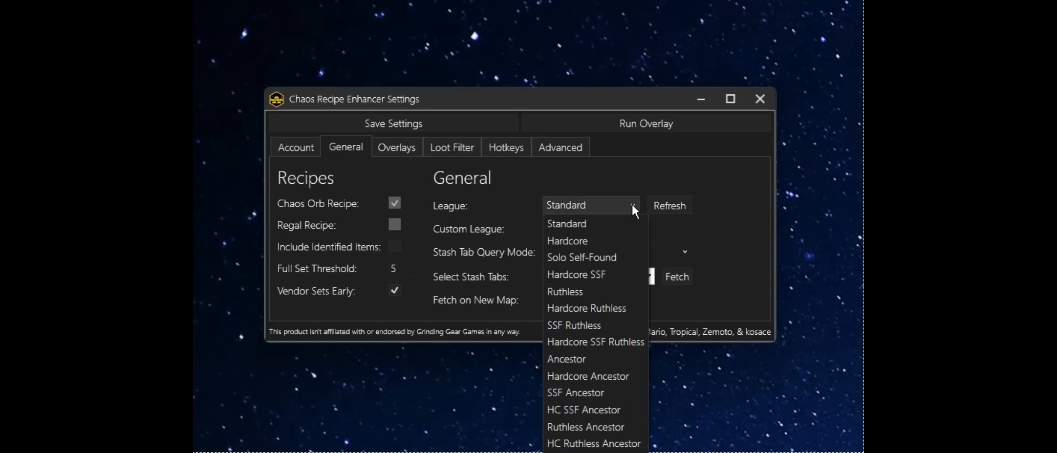
{"action": "mouse_move", "coordinate": [570, 232]}
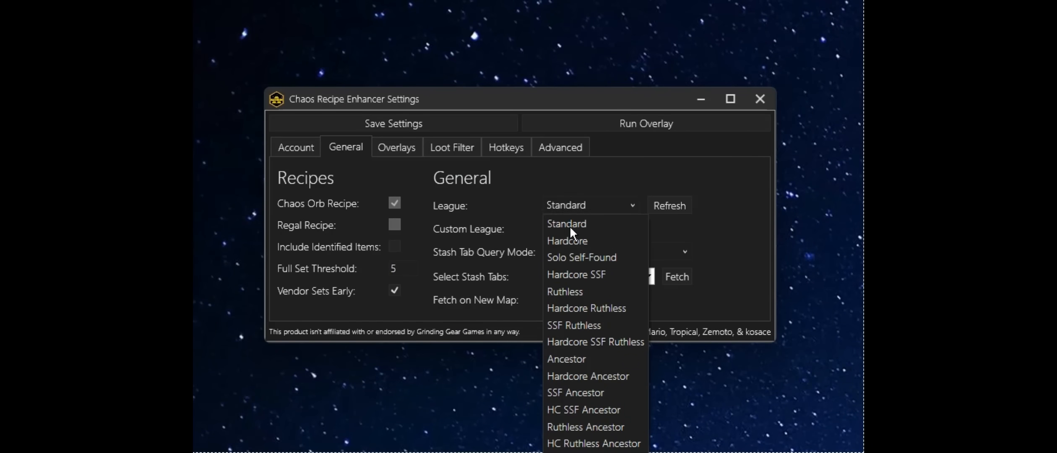
{"action": "mouse_move", "coordinate": [633, 208]}
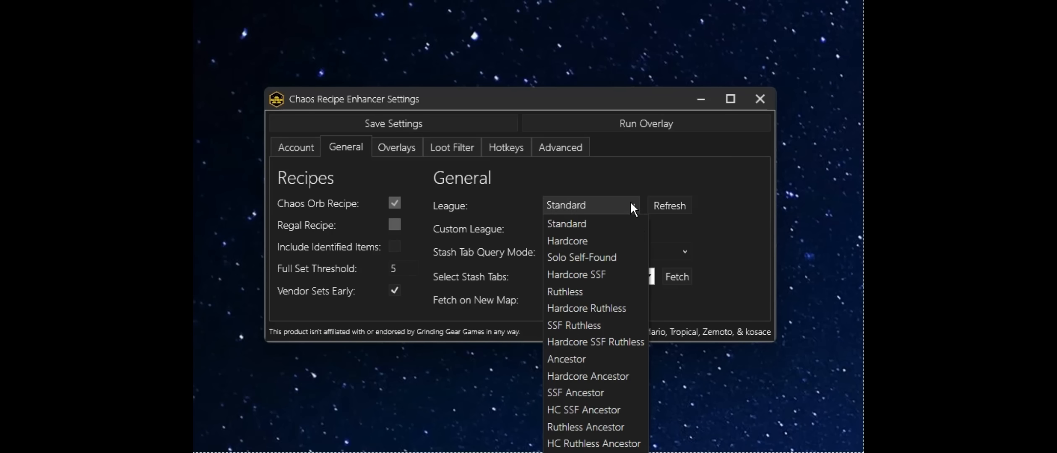
{"action": "mouse_move", "coordinate": [620, 180]}
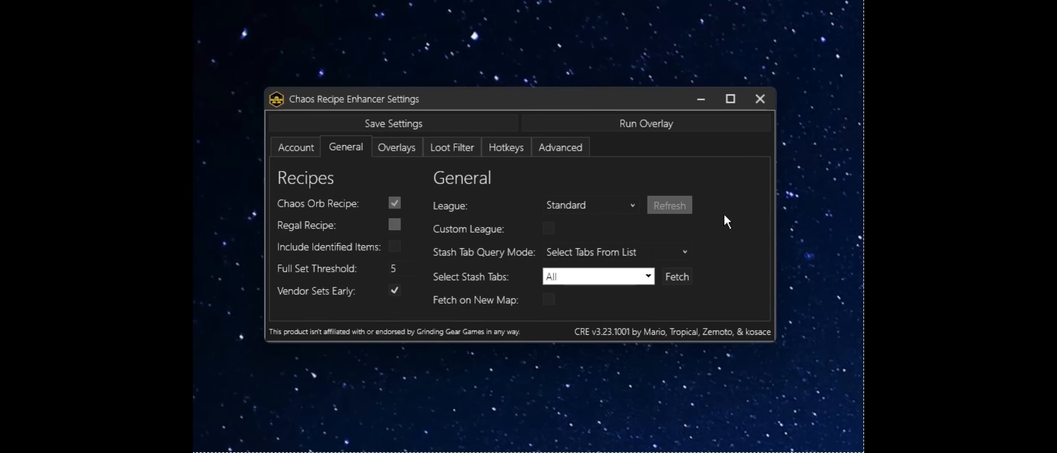
{"action": "mouse_move", "coordinate": [463, 269]}
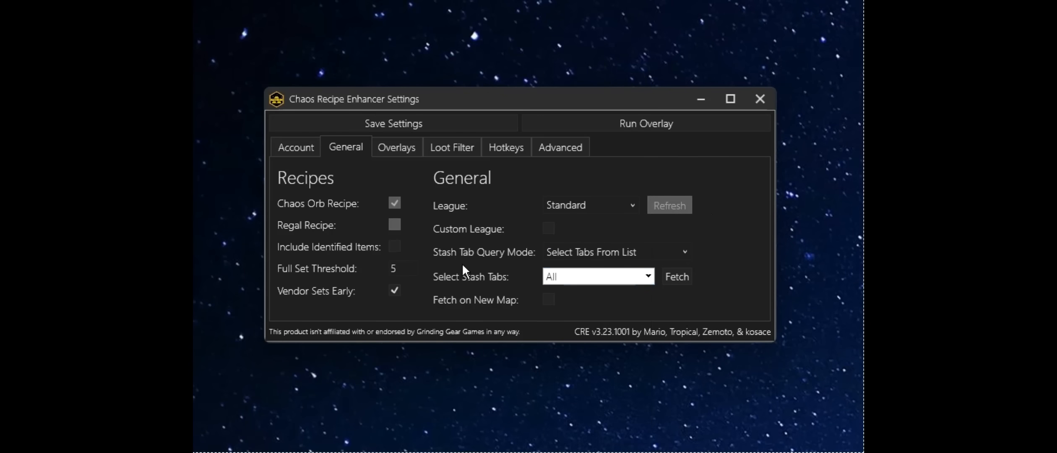
Step: Toggle Custom League on and back off, leaving the league on Standard
{"action": "left_click", "coordinate": [548, 228]}
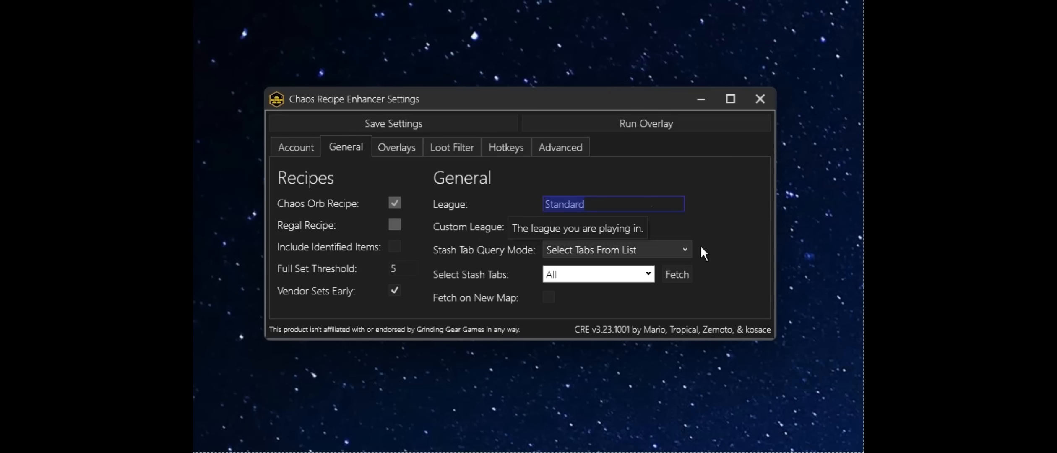
{"action": "left_click", "coordinate": [548, 226]}
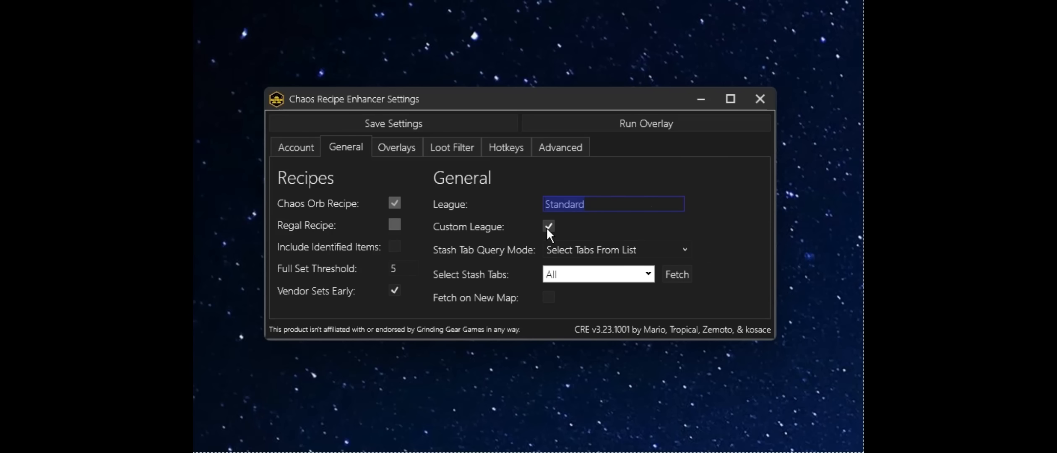
{"action": "left_click", "coordinate": [548, 227]}
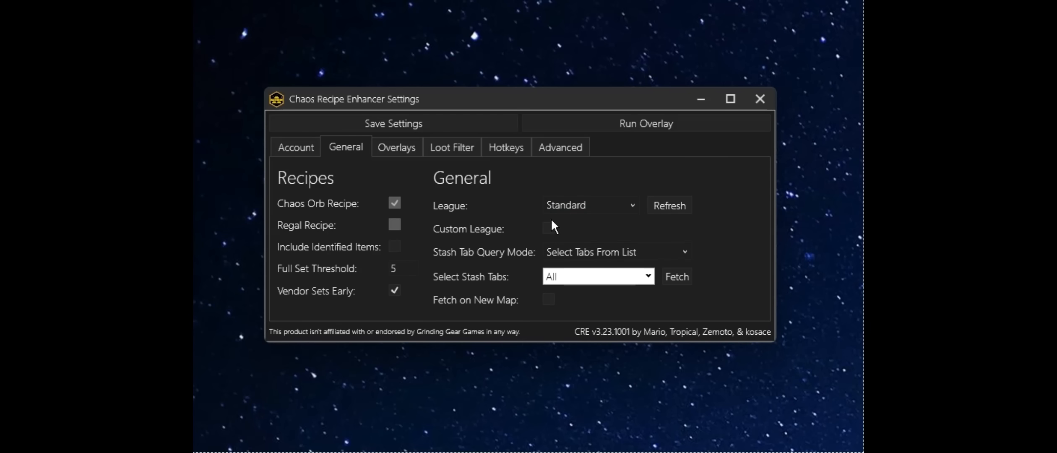
{"action": "mouse_move", "coordinate": [442, 269]}
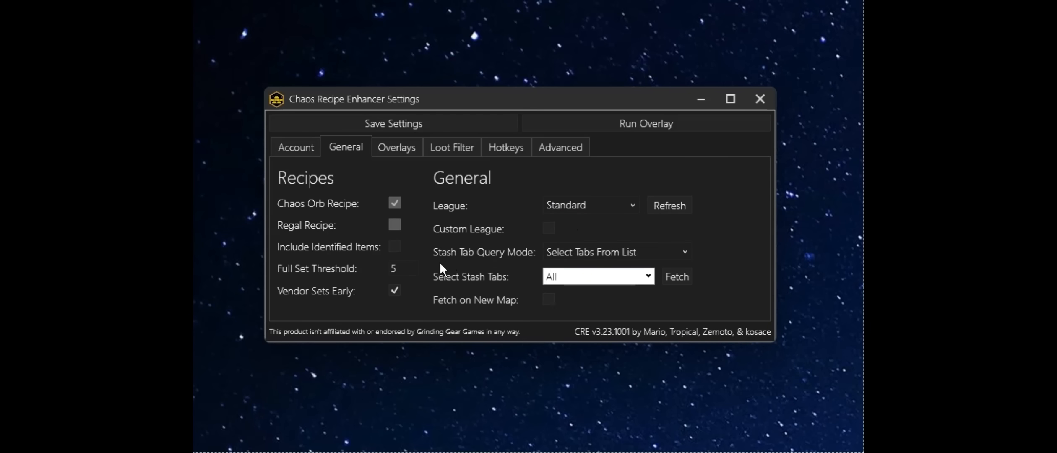
{"action": "mouse_move", "coordinate": [566, 251]}
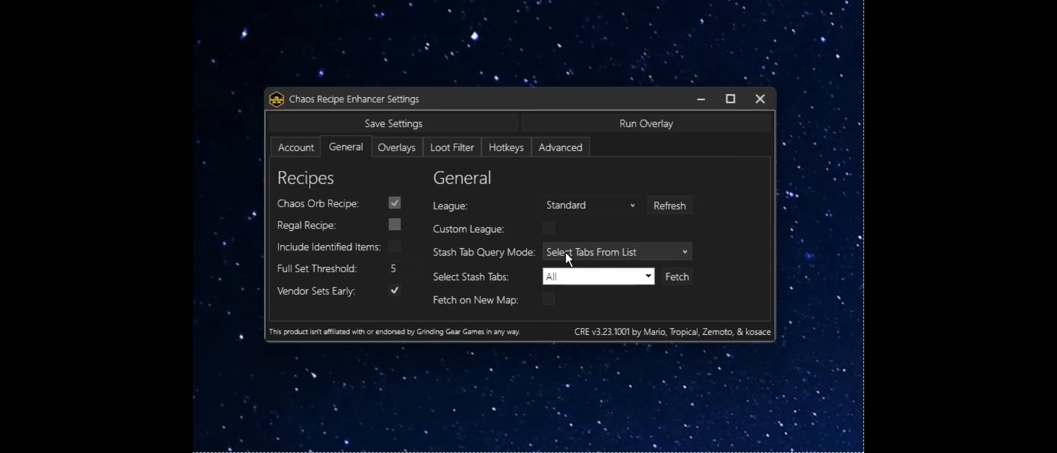
{"action": "mouse_move", "coordinate": [561, 265]}
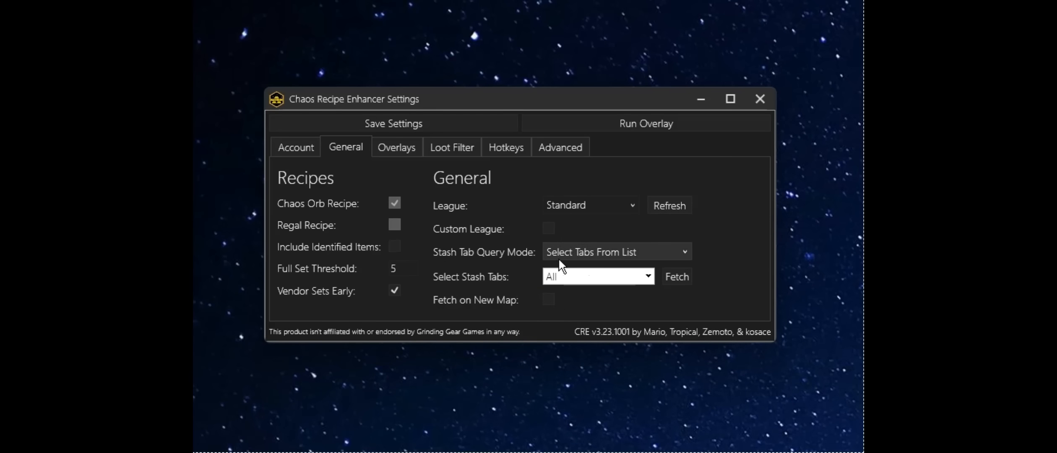
{"action": "mouse_move", "coordinate": [630, 263]}
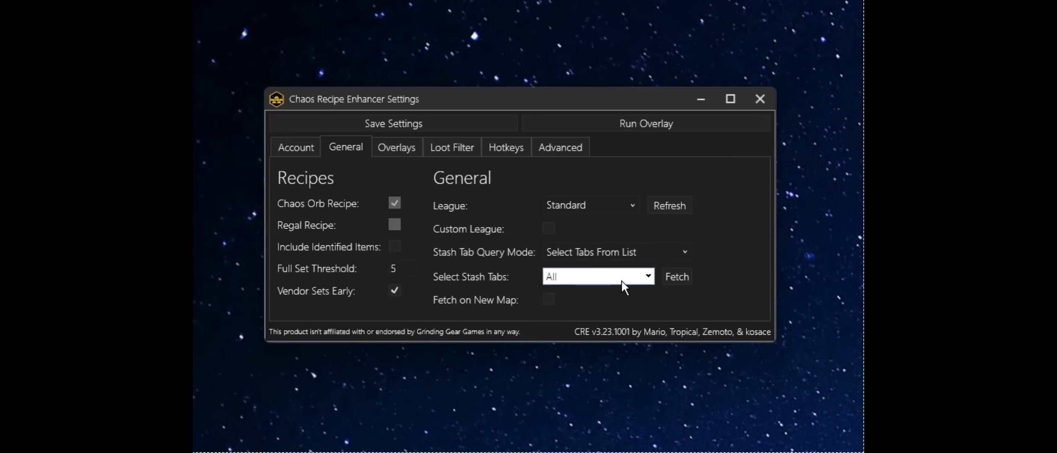
Step: Fetch the stash tab list and tick Chaos 1 and Chaos 2
{"action": "left_click", "coordinate": [646, 276]}
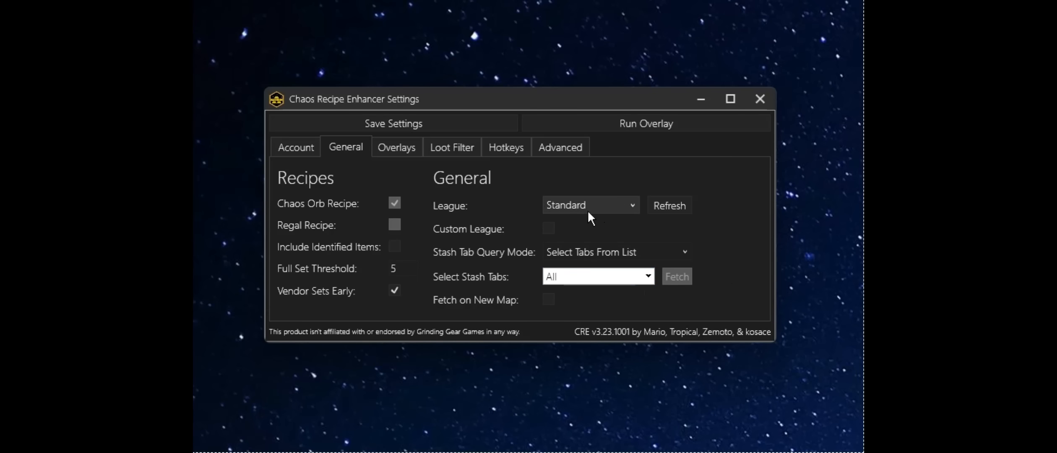
{"action": "left_click", "coordinate": [596, 275]}
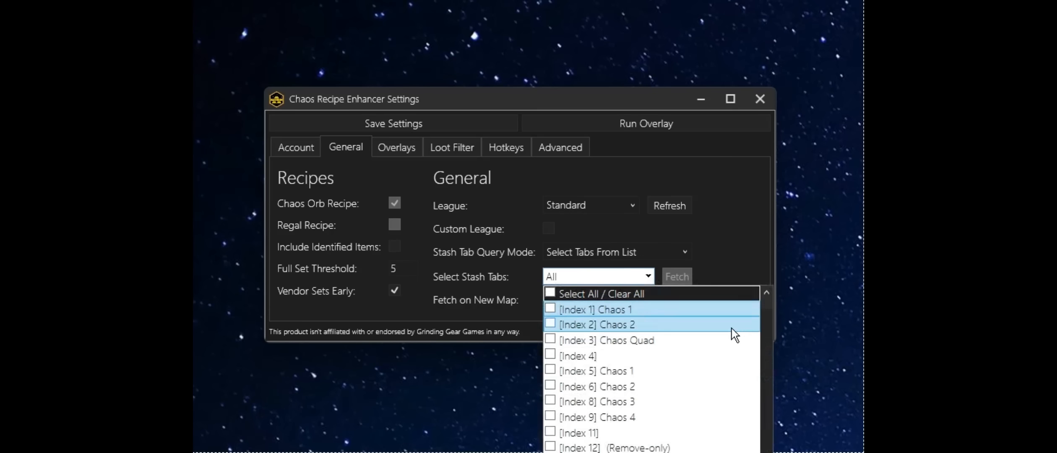
{"action": "scroll", "scroll_direction": "down", "scroll_amount": 3}
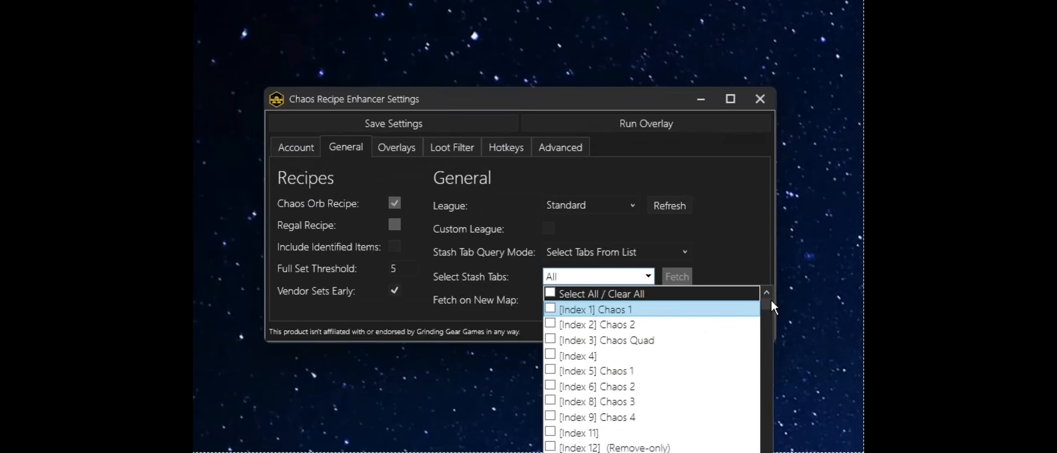
{"action": "left_click", "coordinate": [550, 308]}
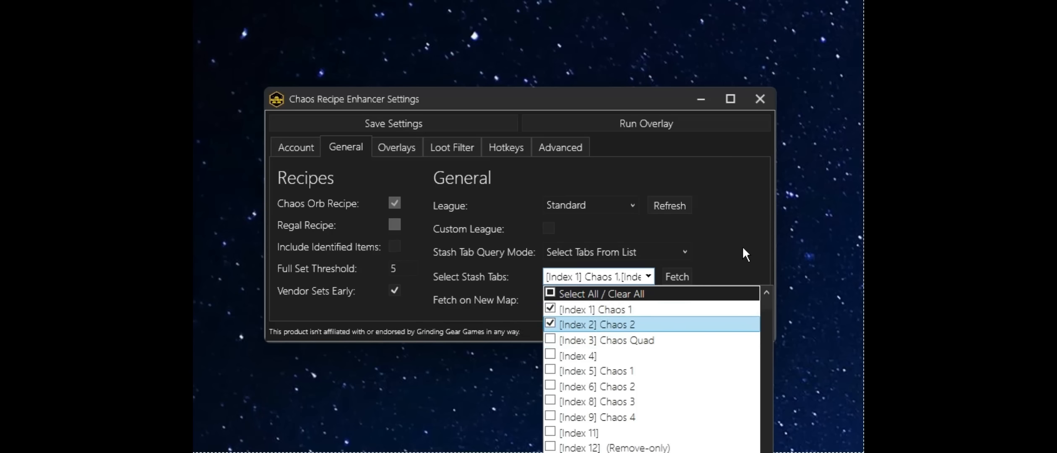
{"action": "left_click", "coordinate": [393, 124]}
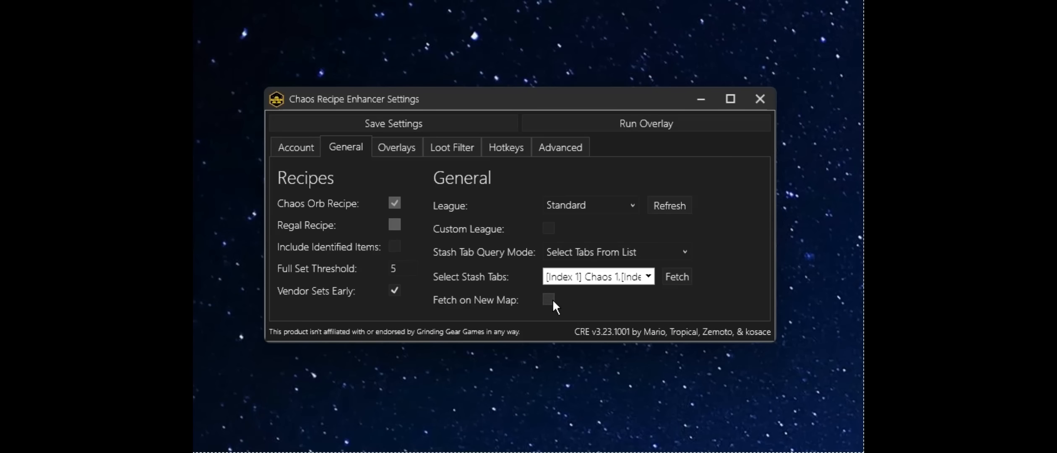
Step: Tick Fetch on New Map, revealing the empty PoE Client.txt Path field
{"action": "left_click", "coordinate": [548, 299]}
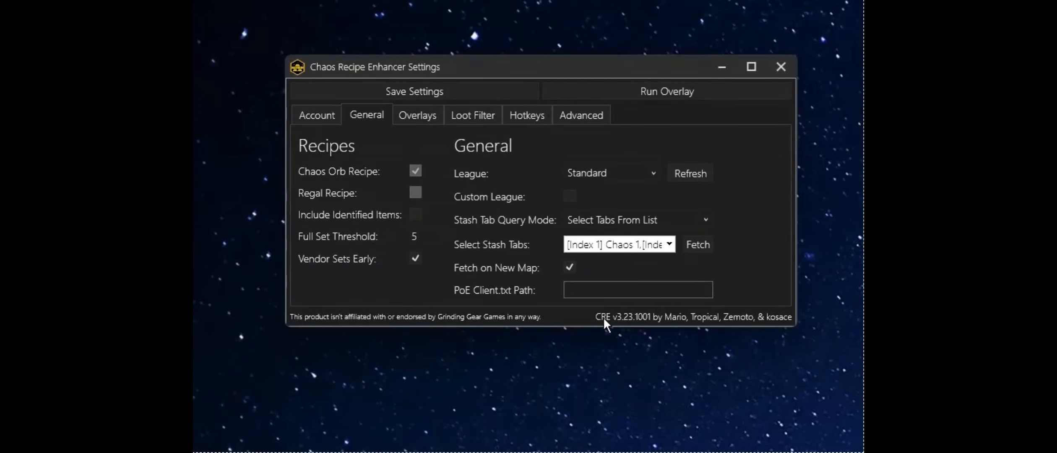
{"action": "mouse_move", "coordinate": [504, 297]}
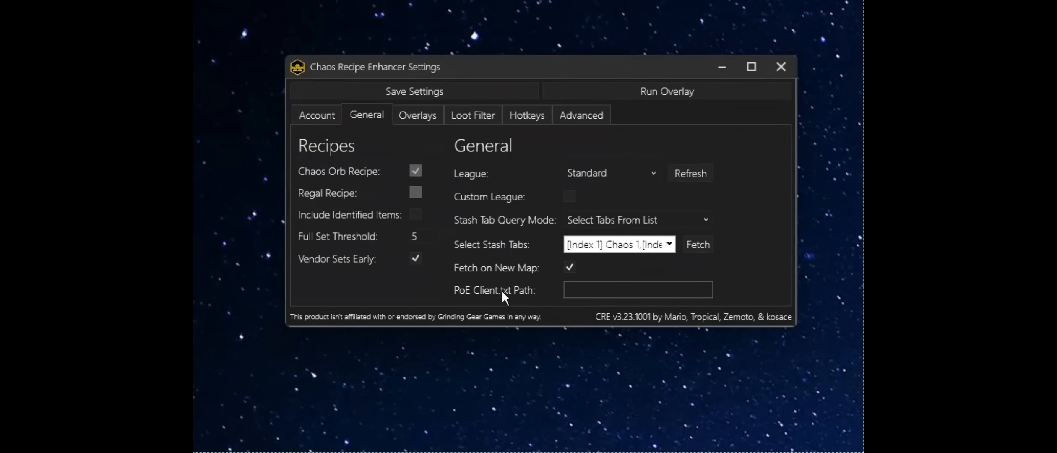
{"action": "mouse_move", "coordinate": [545, 299]}
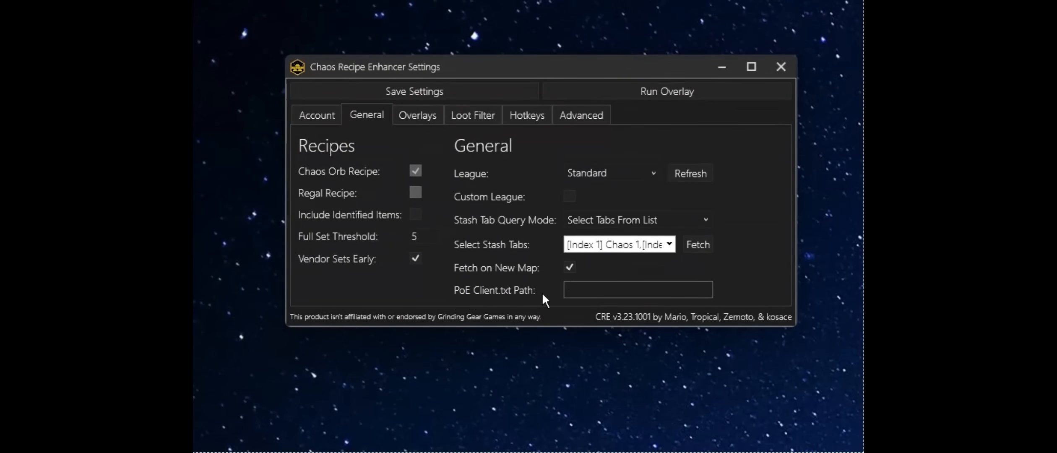
{"action": "mouse_move", "coordinate": [502, 308]}
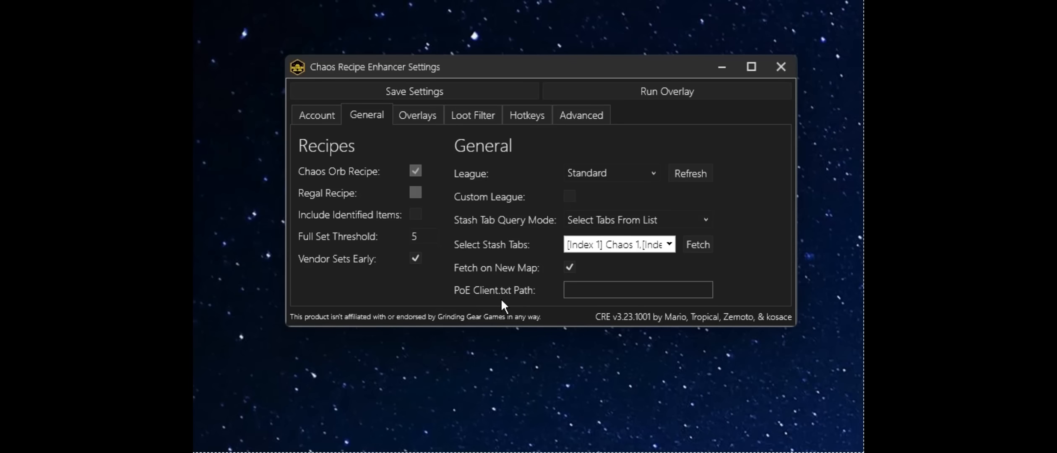
{"action": "mouse_move", "coordinate": [554, 411]}
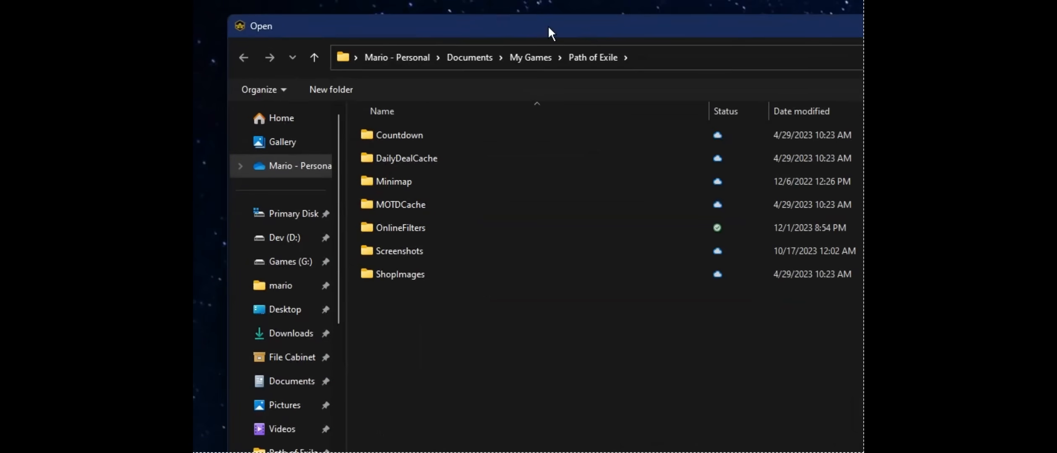
{"action": "mouse_move", "coordinate": [531, 57]}
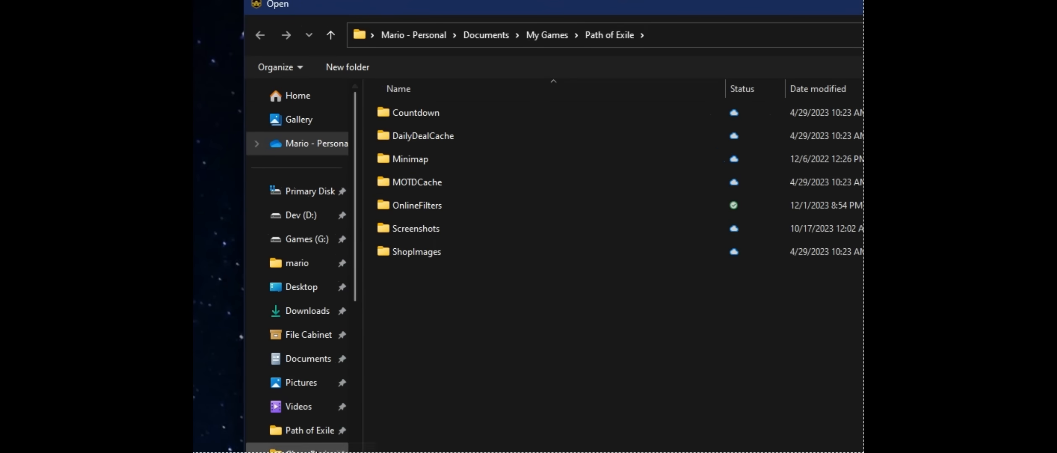
Step: Select Client.txt from C:\Program Files (x86)\Grinding Gear Games\Path of Exile\logs
{"action": "scroll", "scroll_direction": "down", "scroll_amount": 3}
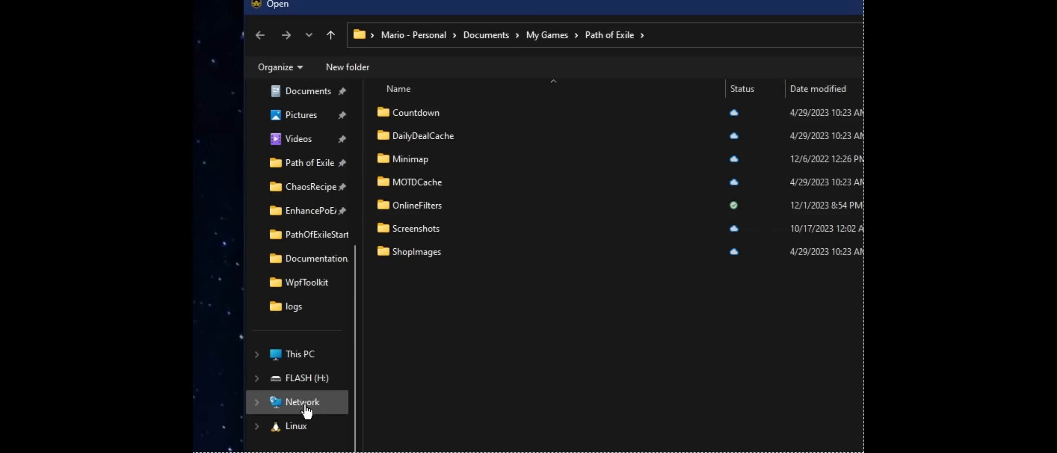
{"action": "left_click", "coordinate": [299, 354]}
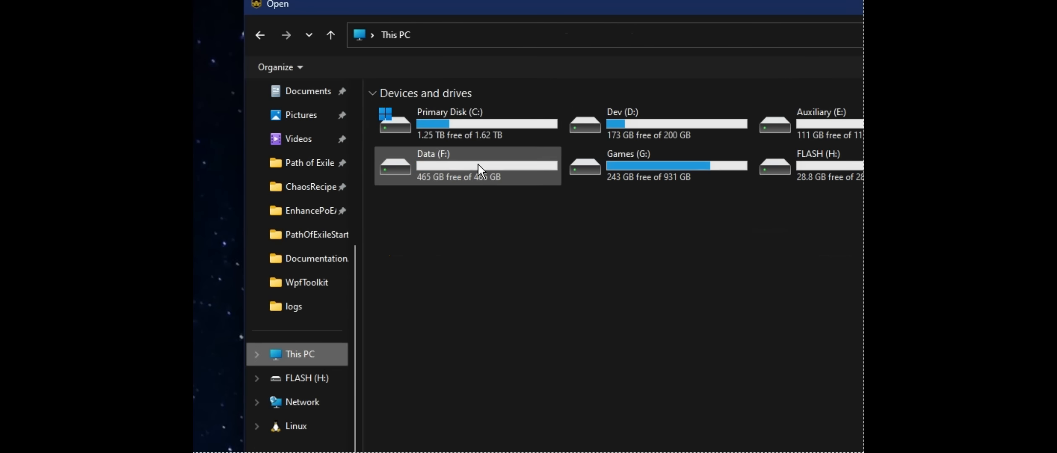
{"action": "double_click", "coordinate": [449, 121]}
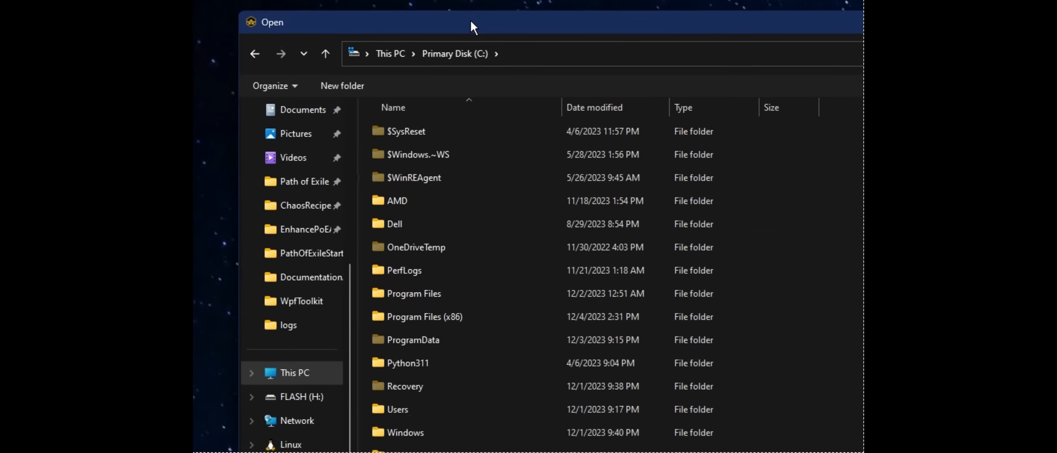
{"action": "double_click", "coordinate": [425, 316]}
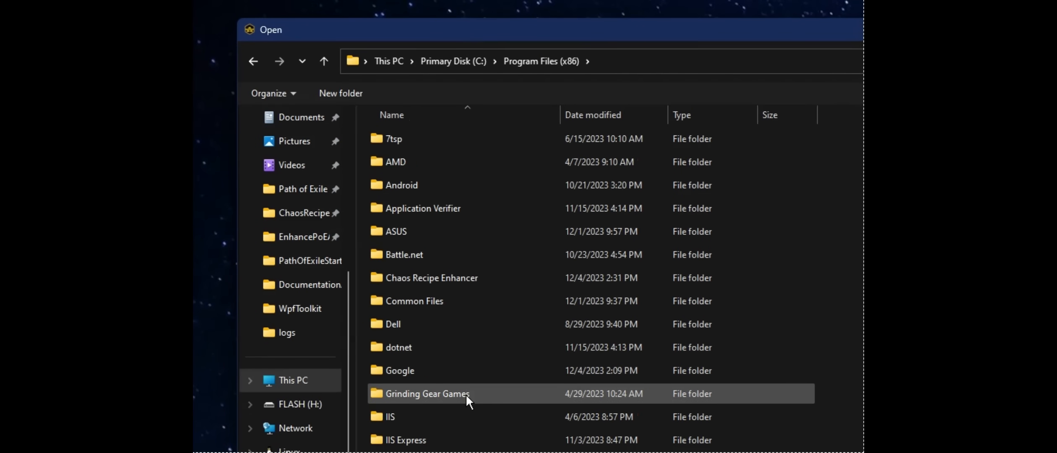
{"action": "double_click", "coordinate": [427, 393]}
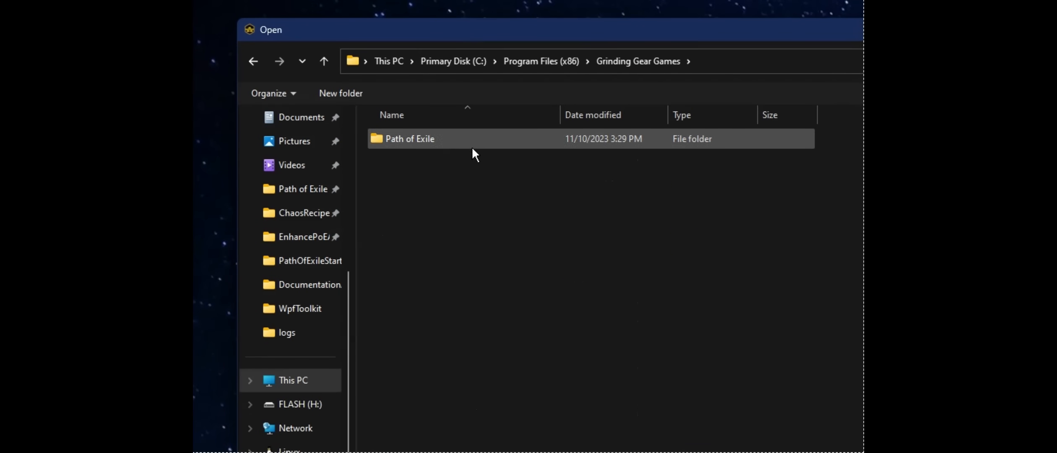
{"action": "double_click", "coordinate": [410, 138]}
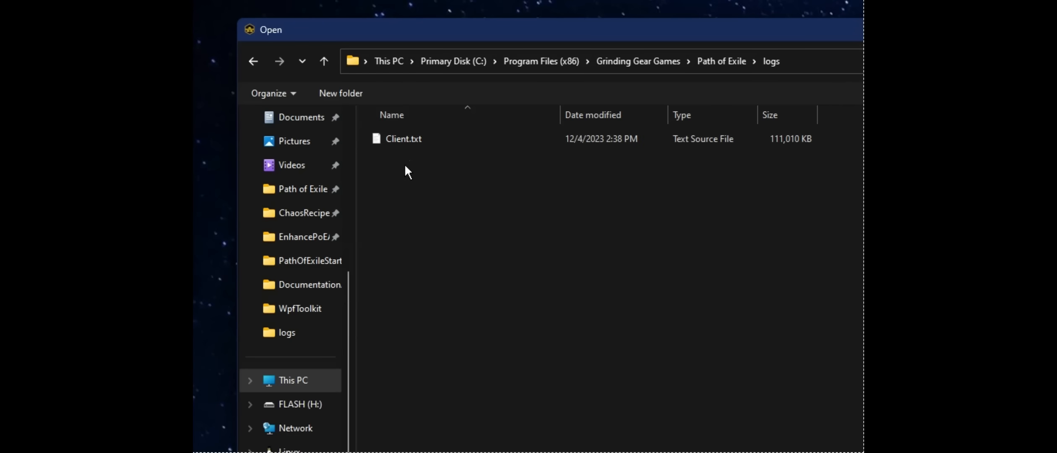
{"action": "left_click", "coordinate": [403, 138]}
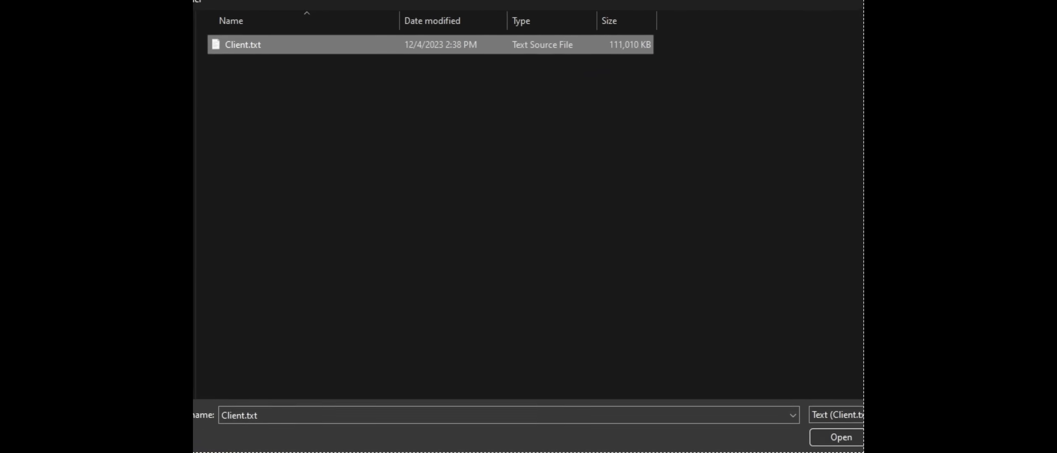
{"action": "left_click", "coordinate": [841, 437]}
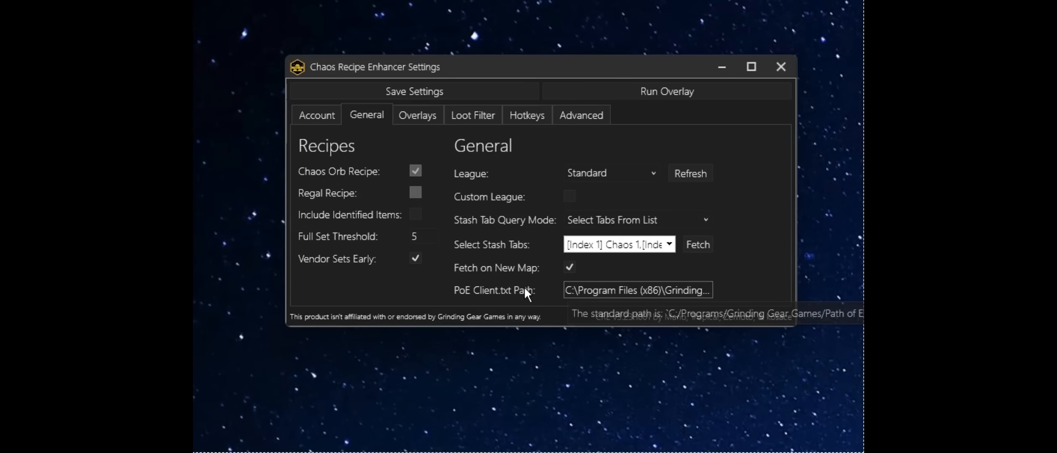
{"action": "mouse_move", "coordinate": [435, 70]}
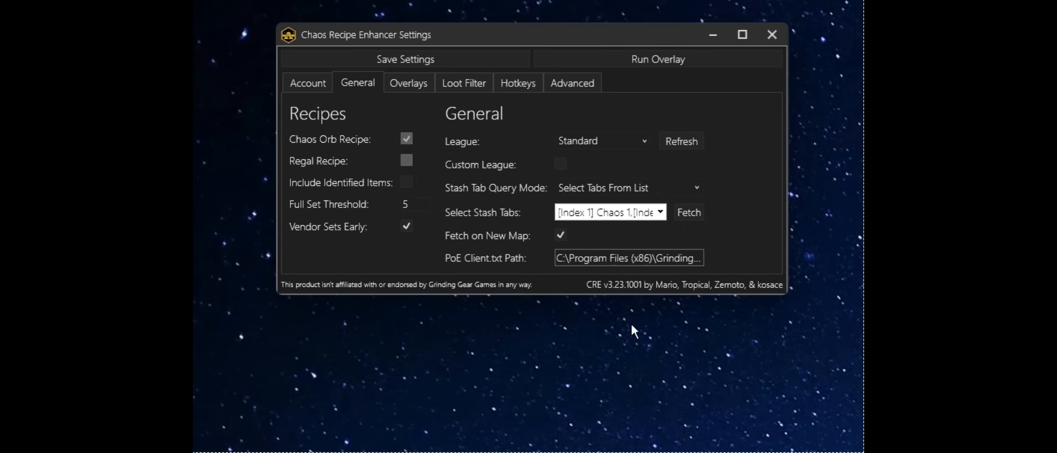
{"action": "left_click", "coordinate": [656, 59]}
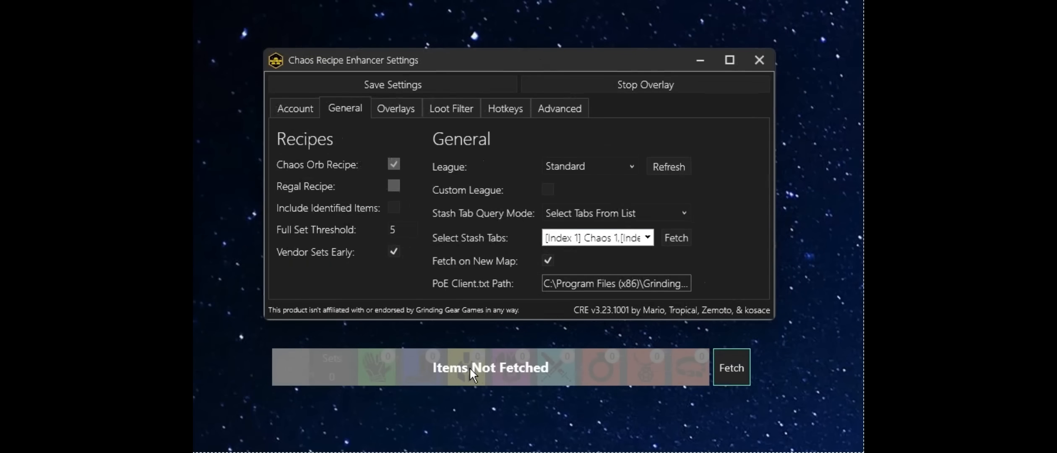
{"action": "mouse_move", "coordinate": [576, 383]}
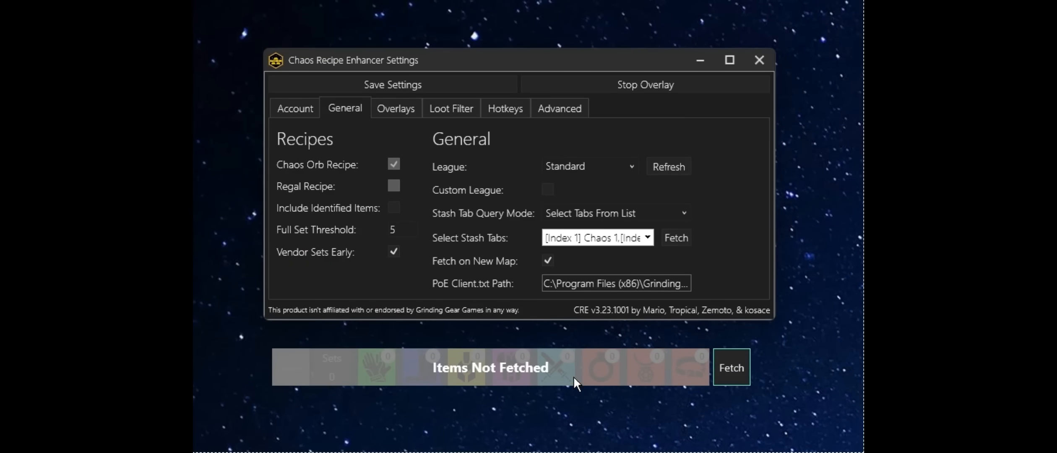
{"action": "left_click", "coordinate": [731, 367]}
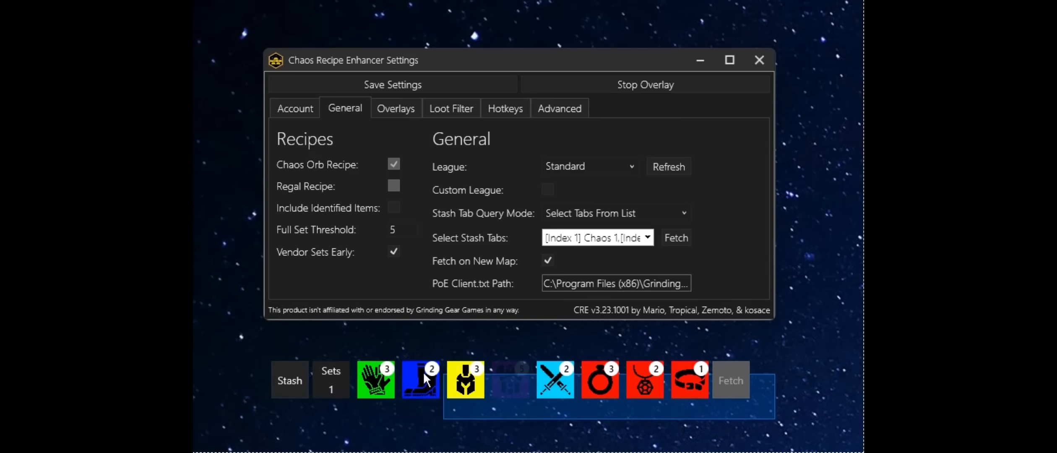
{"action": "mouse_move", "coordinate": [350, 374]}
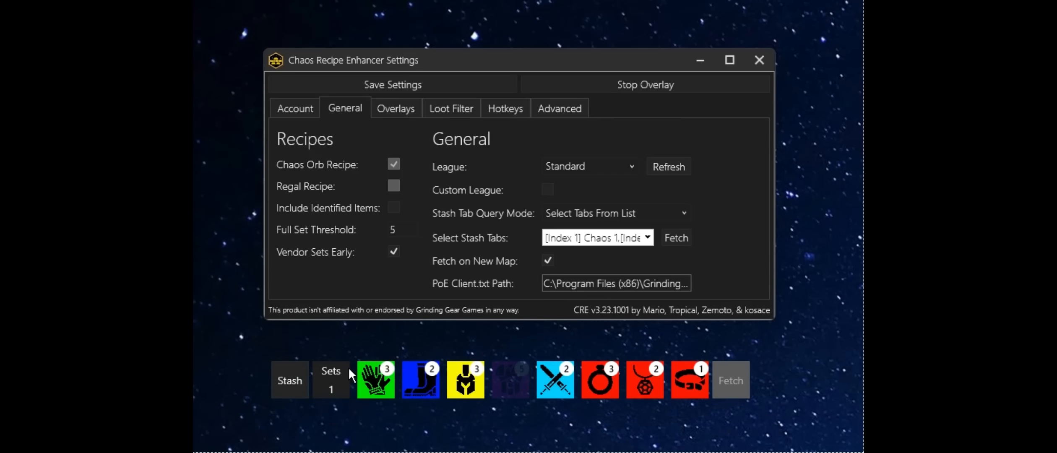
{"action": "mouse_move", "coordinate": [437, 399]}
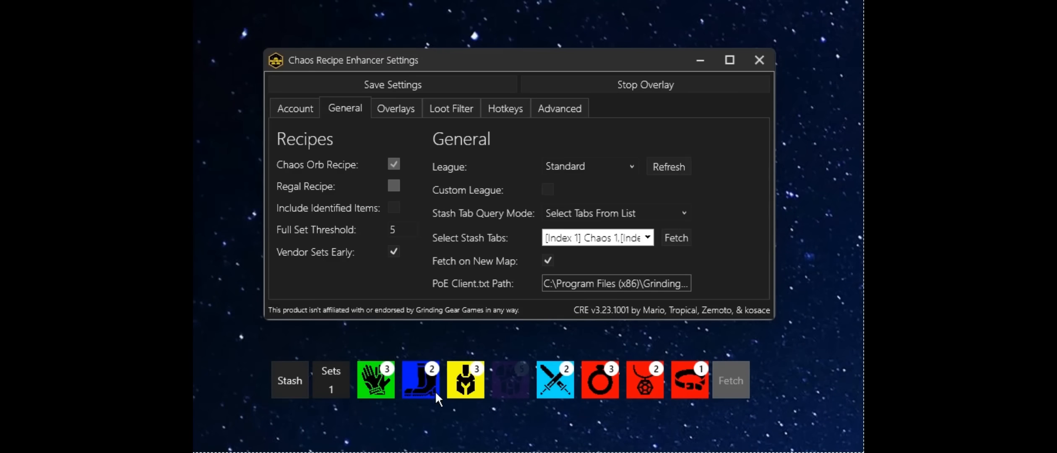
{"action": "mouse_move", "coordinate": [435, 418]}
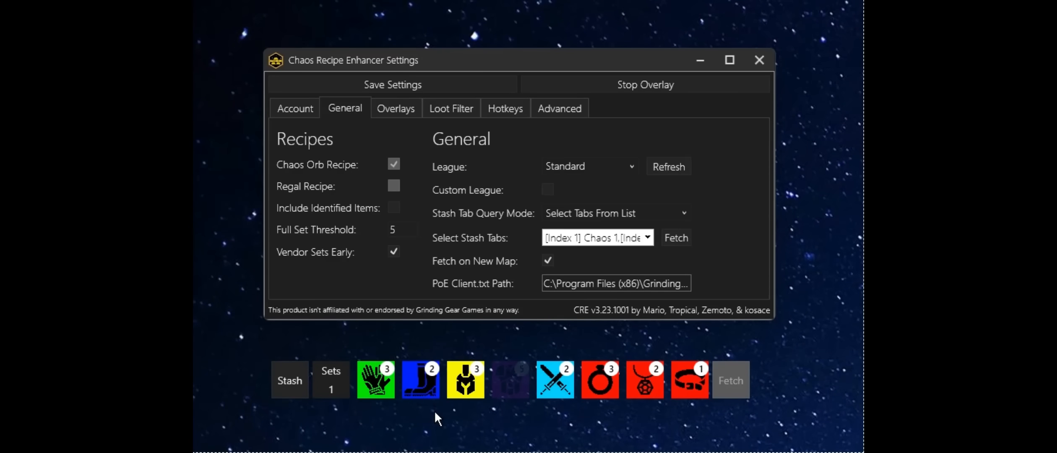
{"action": "mouse_move", "coordinate": [414, 410]}
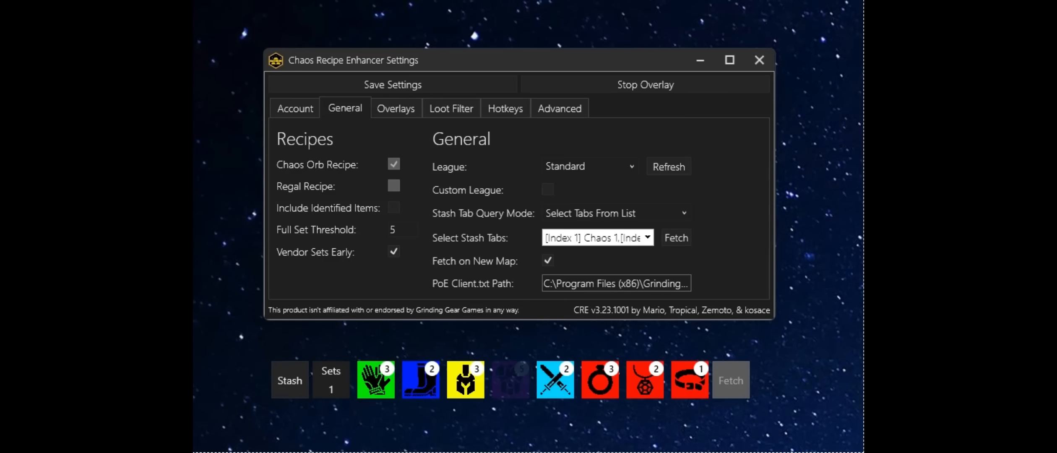
{"action": "mouse_move", "coordinate": [699, 106]}
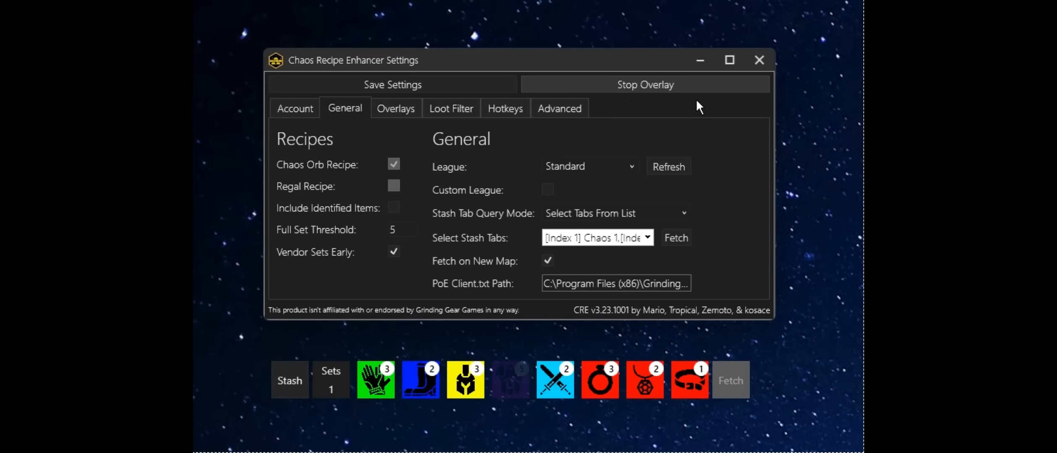
{"action": "left_click", "coordinate": [644, 83]}
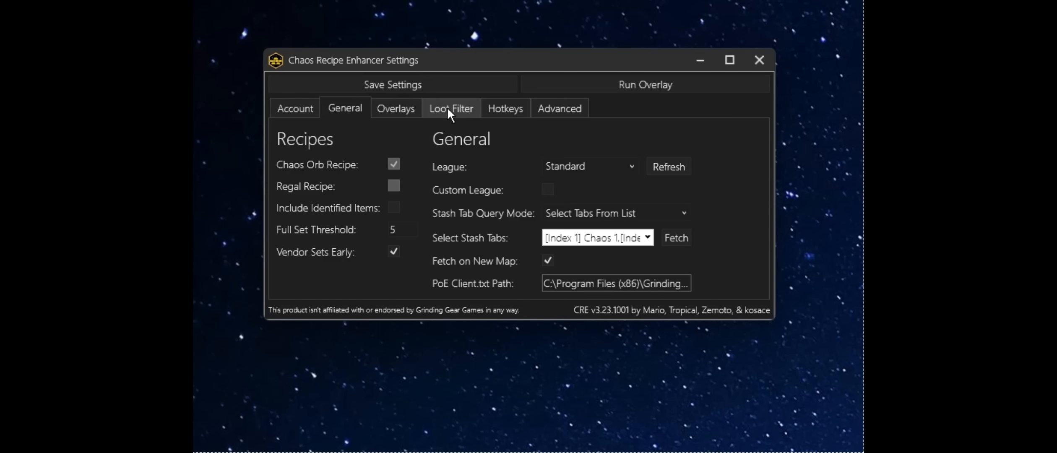
Step: Enable Loot Filter Manipulation on the Loot Filter tab
{"action": "left_click", "coordinate": [450, 108]}
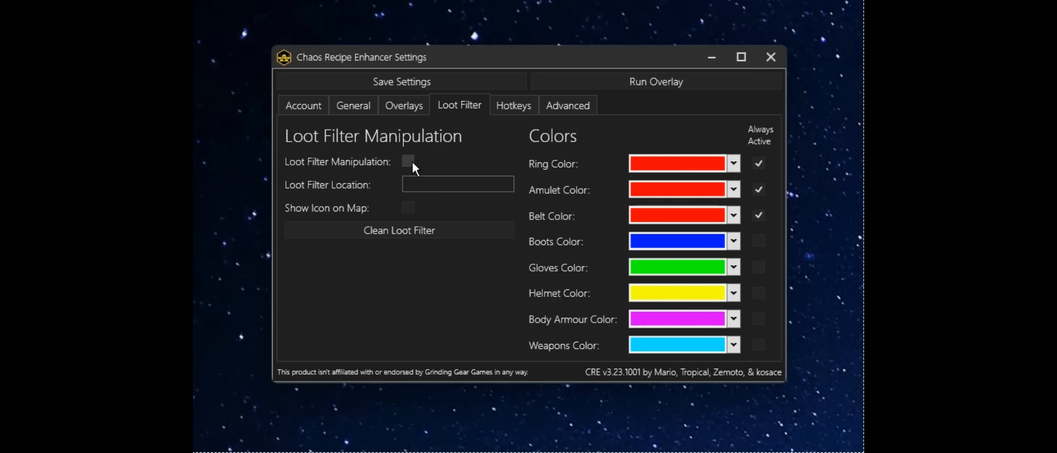
{"action": "left_click", "coordinate": [407, 161]}
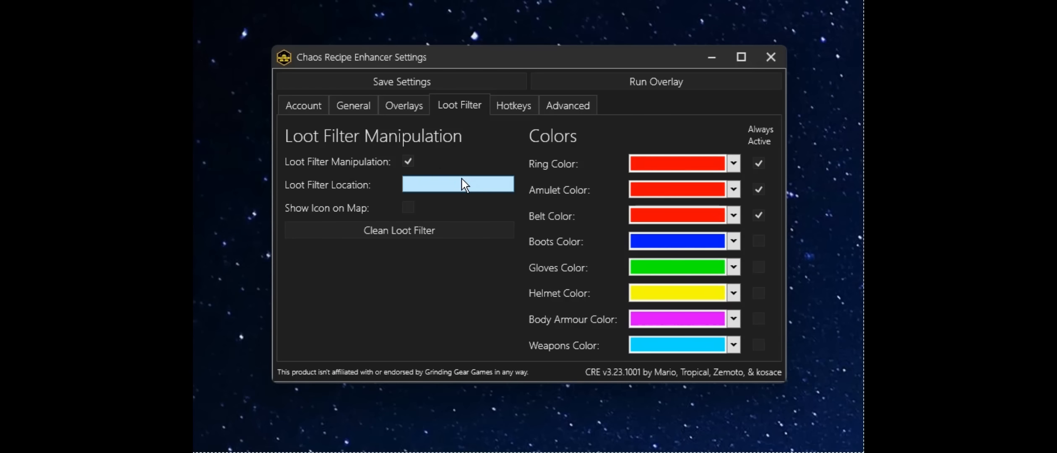
Step: Browse to Documents\My Games\Path of Exile and choose CRE Demo 2_1_Regular.filter
{"action": "left_click", "coordinate": [457, 184]}
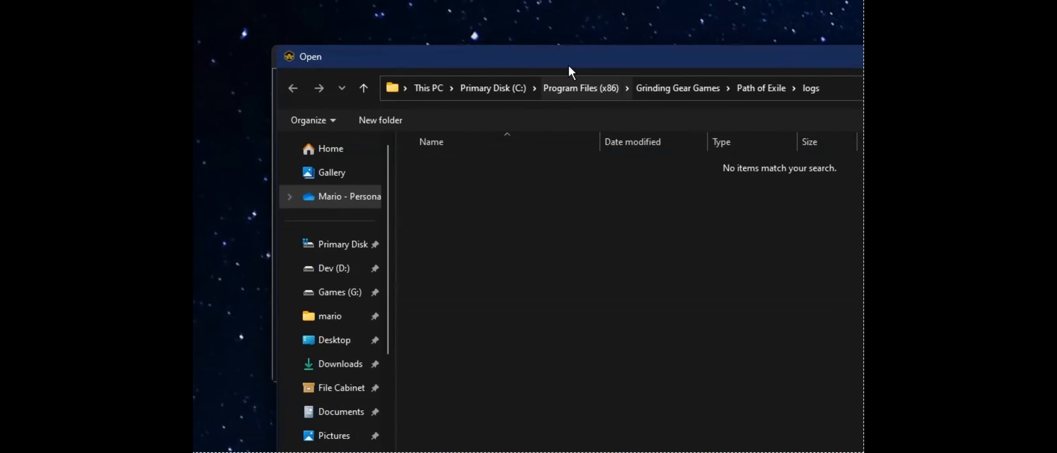
{"action": "mouse_move", "coordinate": [481, 325]}
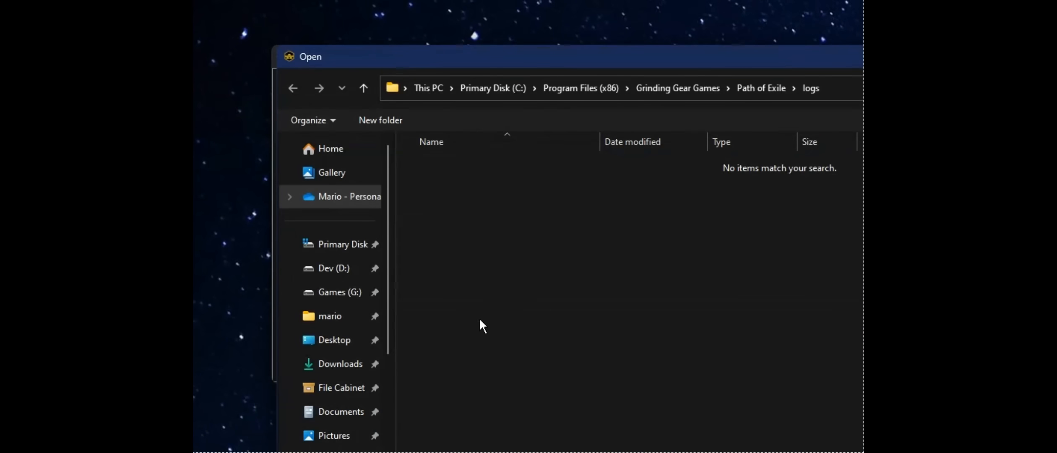
{"action": "scroll", "scroll_direction": "down", "scroll_amount": 3}
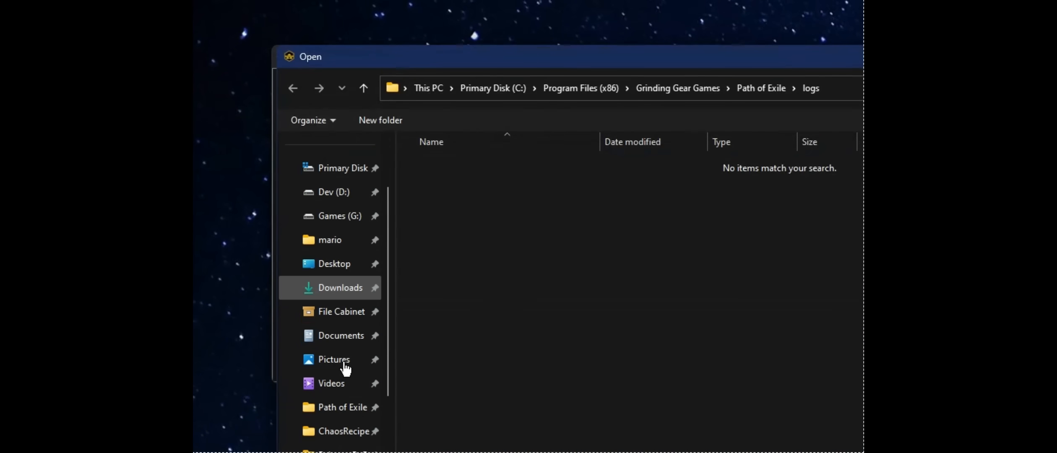
{"action": "left_click_drag", "start_coordinate": [566, 56], "coordinate": [512, 25]}
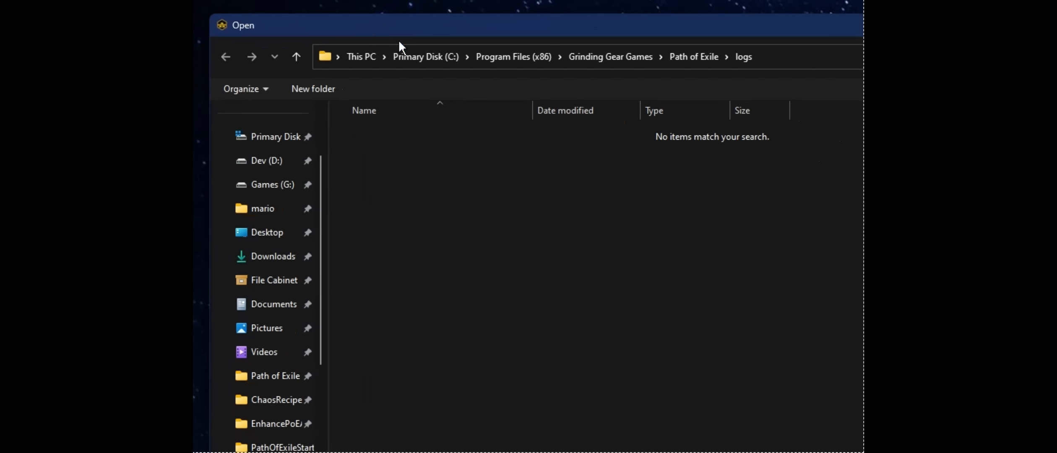
{"action": "mouse_move", "coordinate": [415, 349]}
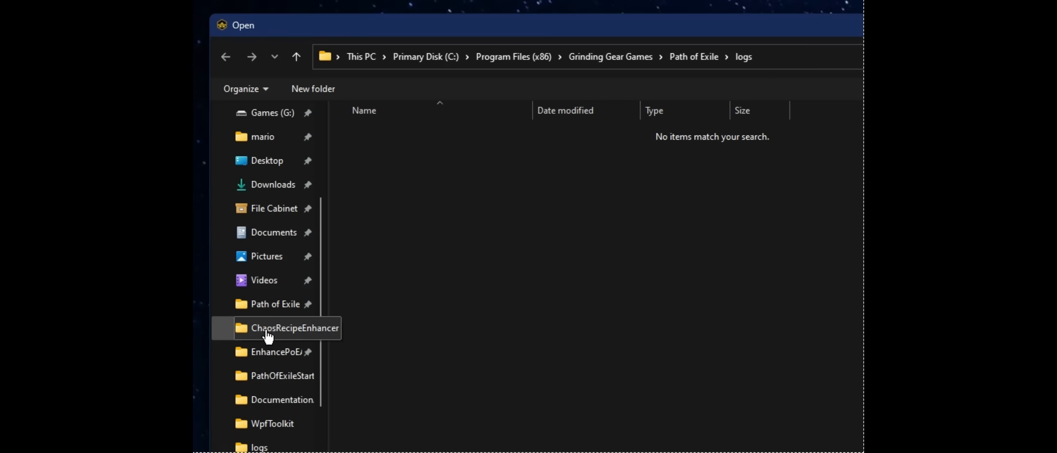
{"action": "left_click", "coordinate": [274, 304]}
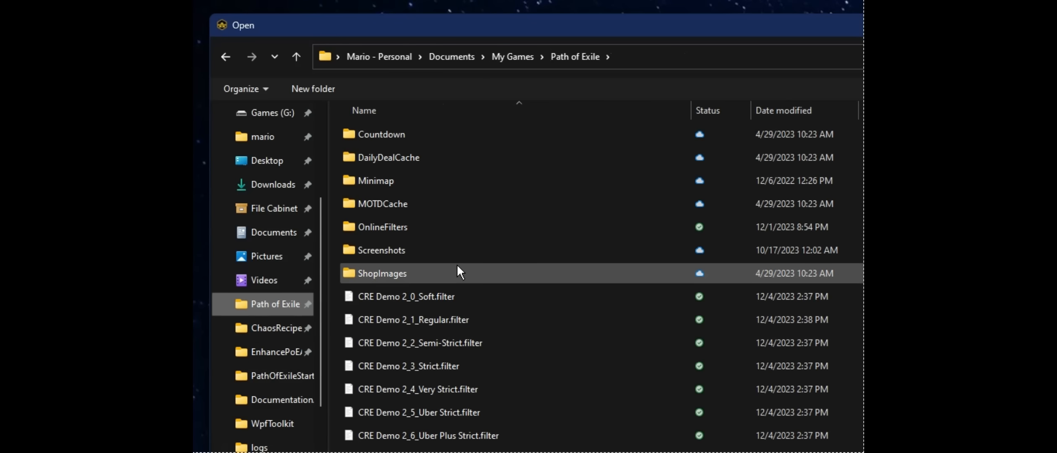
{"action": "left_click", "coordinate": [406, 296]}
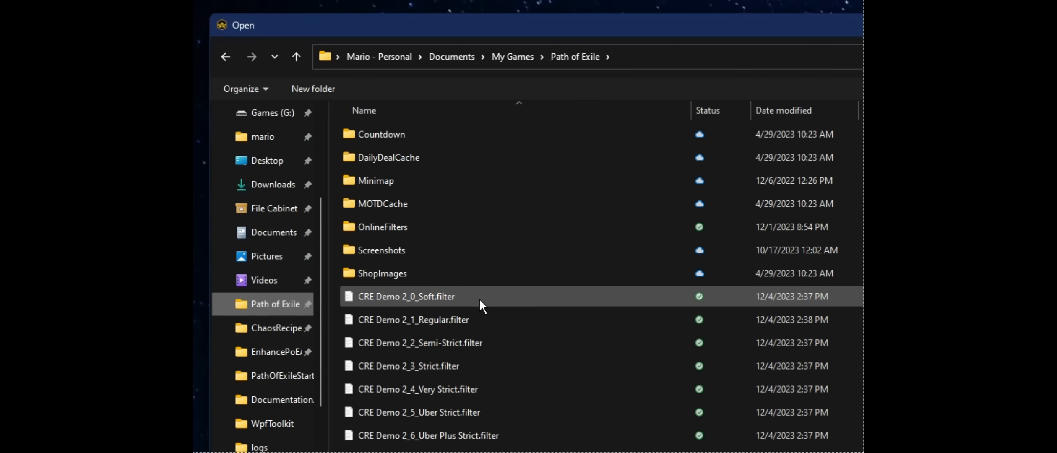
{"action": "mouse_move", "coordinate": [474, 303]}
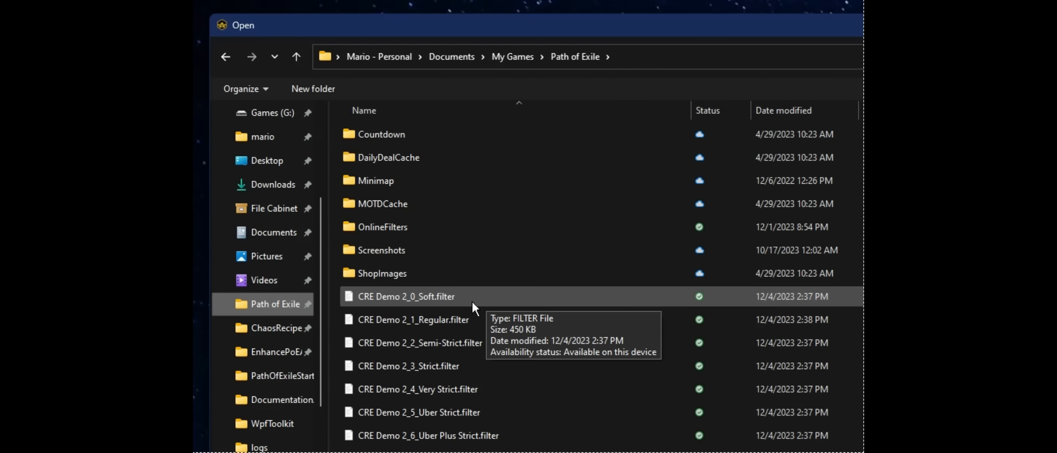
{"action": "mouse_move", "coordinate": [451, 350]}
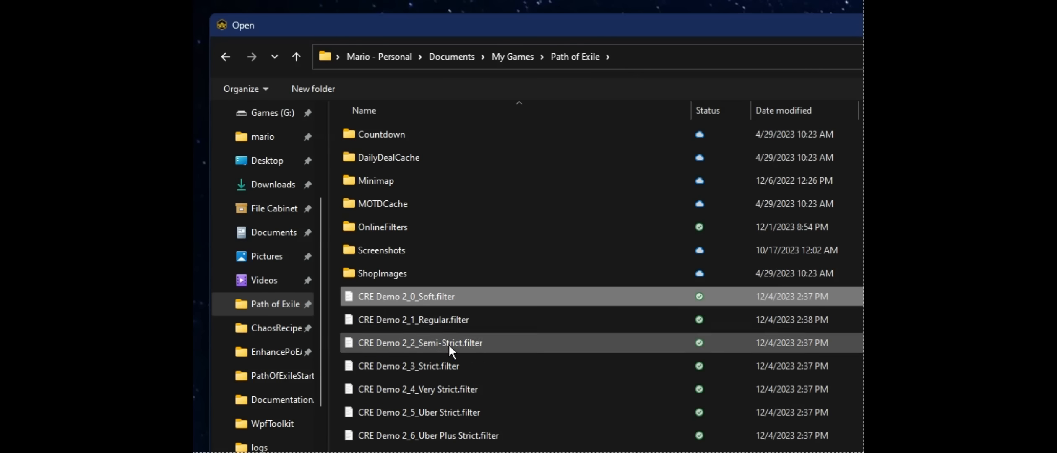
{"action": "mouse_move", "coordinate": [485, 320]}
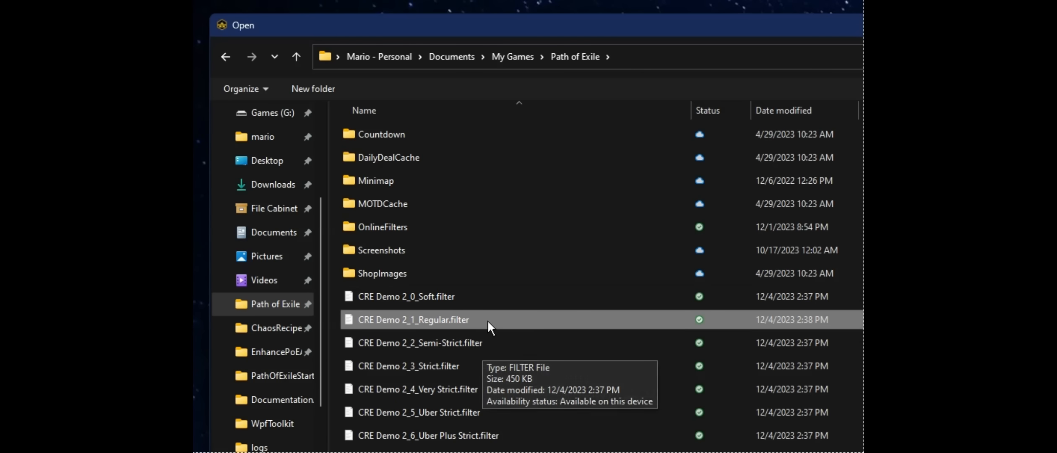
{"action": "double_click", "coordinate": [414, 320]}
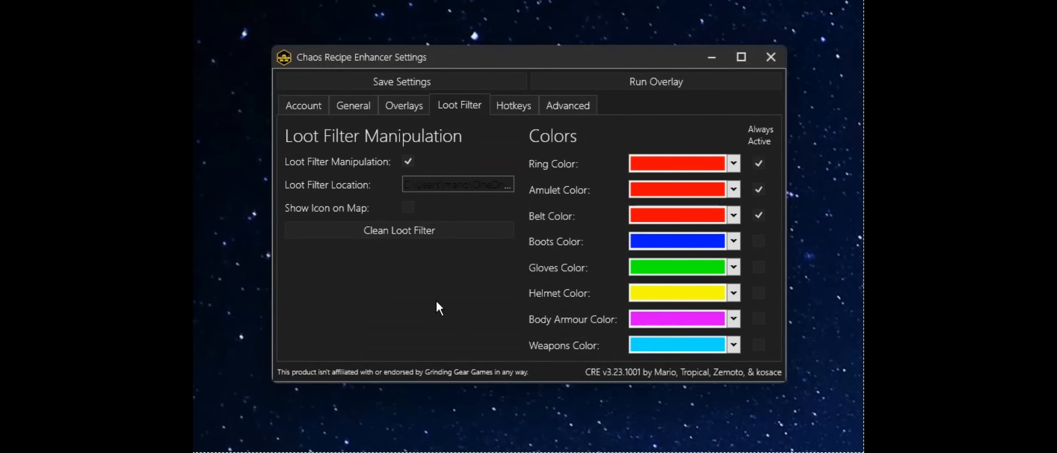
Step: Turn on Show Icon on Map for recipe items and save the settings
{"action": "left_click", "coordinate": [457, 184]}
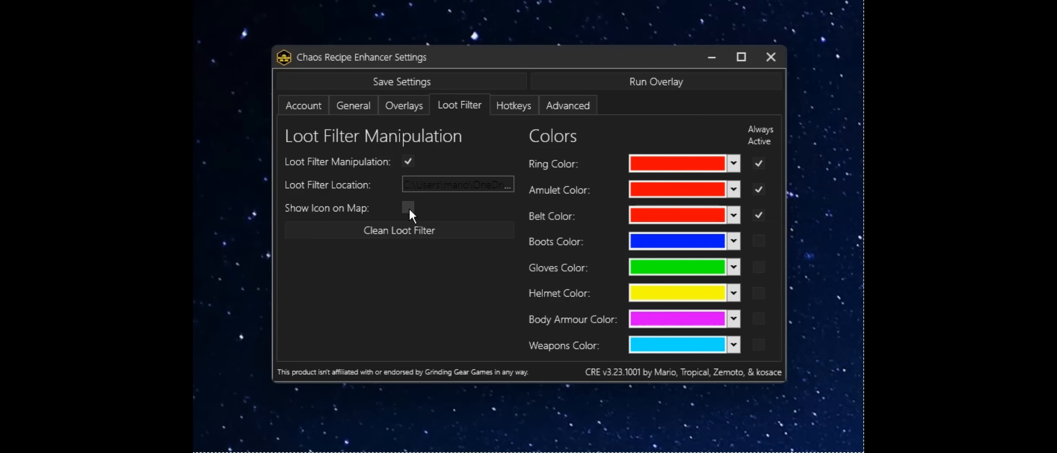
{"action": "left_click", "coordinate": [407, 207]}
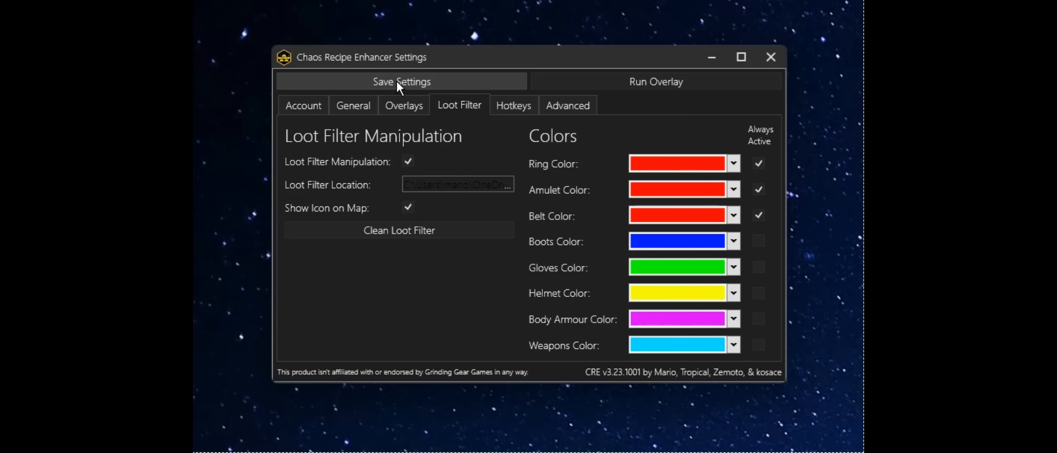
{"action": "left_click", "coordinate": [403, 104]}
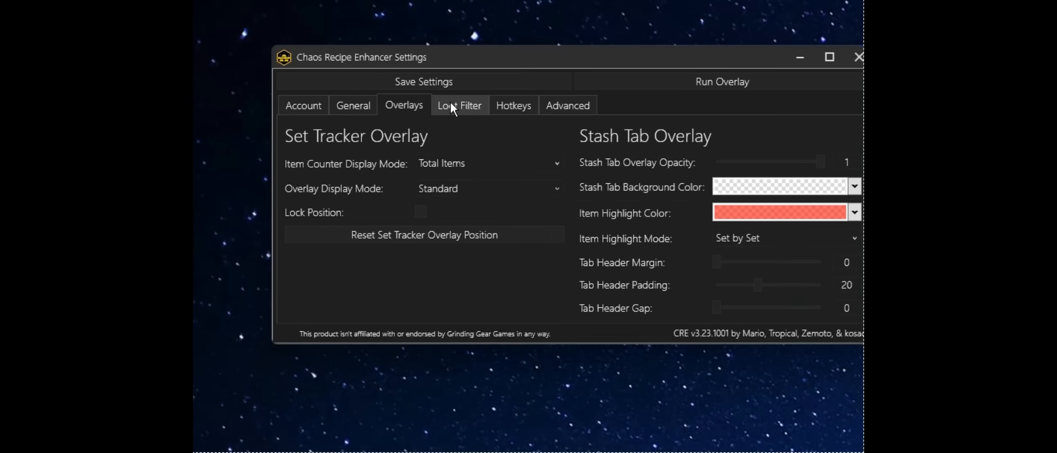
{"action": "left_click", "coordinate": [352, 105]}
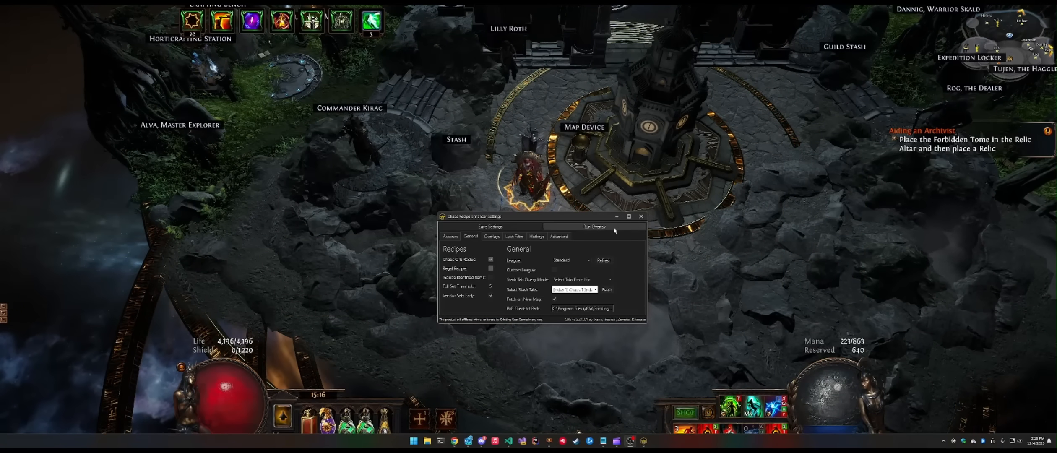
Step: Run the overlay and fetch the current stash item counts into it
{"action": "left_click", "coordinate": [592, 226]}
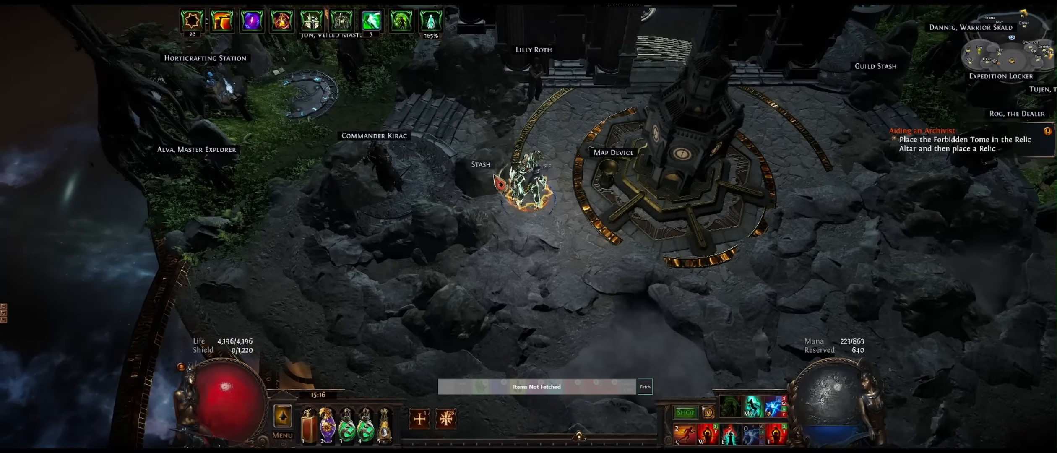
{"action": "left_click", "coordinate": [511, 189]}
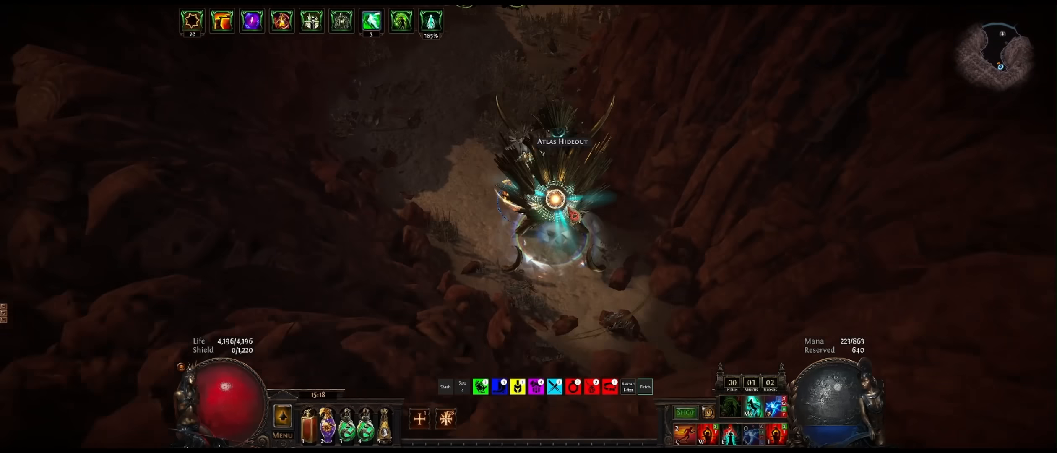
Step: Refresh the stash item counts with Fetch on the overlay bar
{"action": "left_click", "coordinate": [553, 196]}
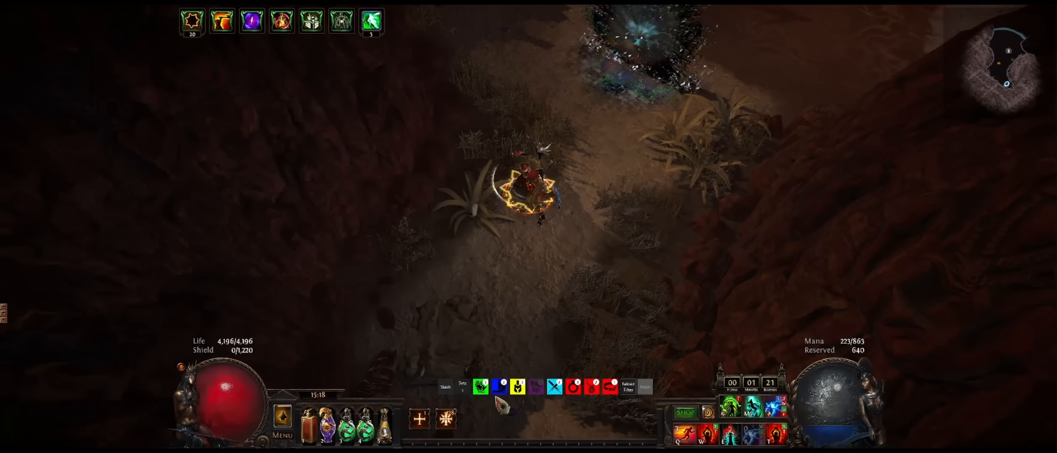
Step: Return from the map through the portal to the hideout
{"action": "left_click", "coordinate": [626, 387]}
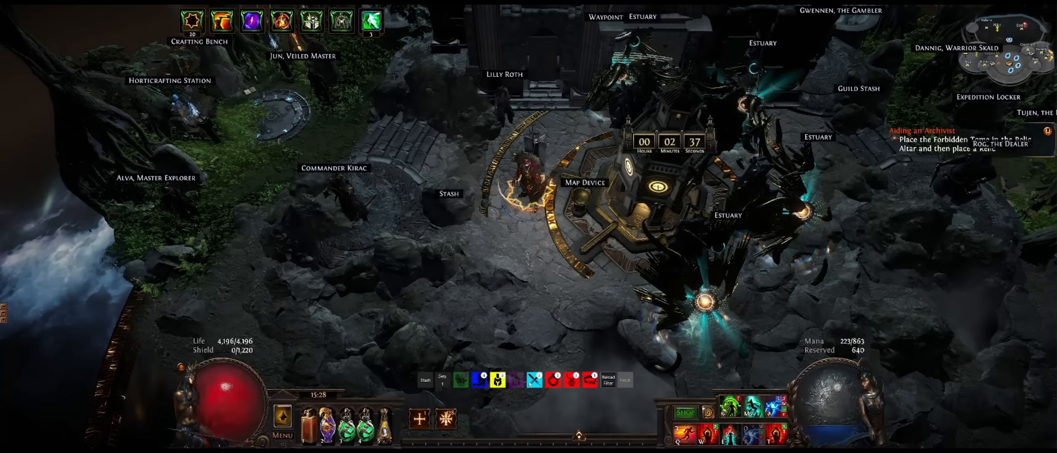
Step: Toggle the inventory panel while looting the Estuary and returning to the hideout
{"action": "key", "text": "i"}
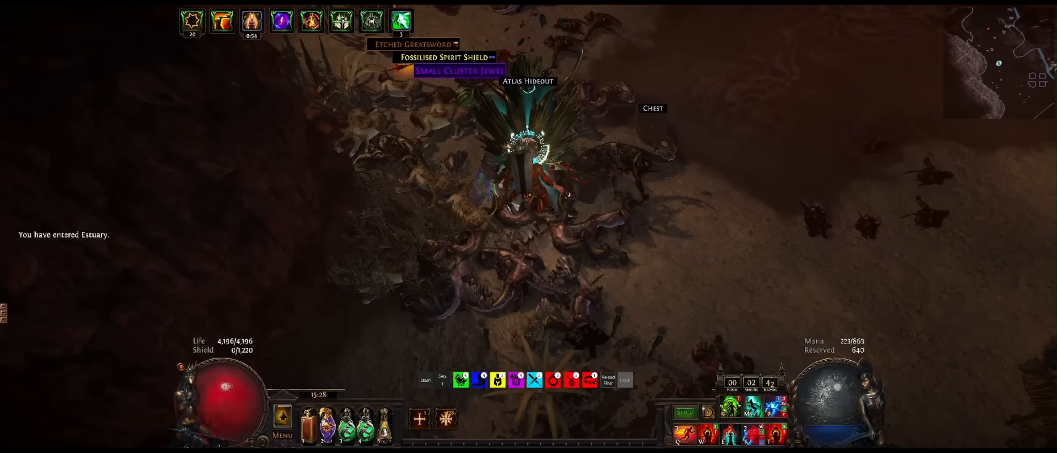
{"action": "key", "text": "i"}
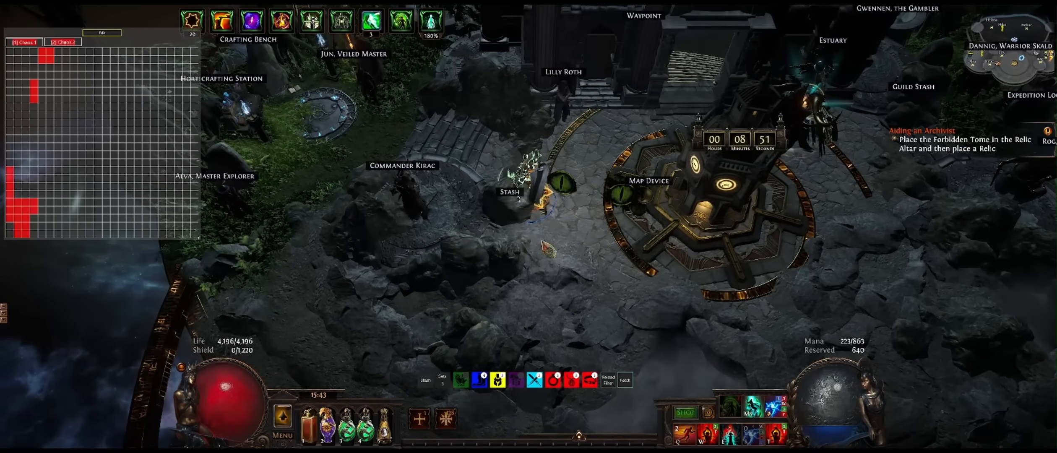
Step: Open the stash so the Chaos 1 tab shows the red recipe highlights
{"action": "left_click", "coordinate": [509, 191]}
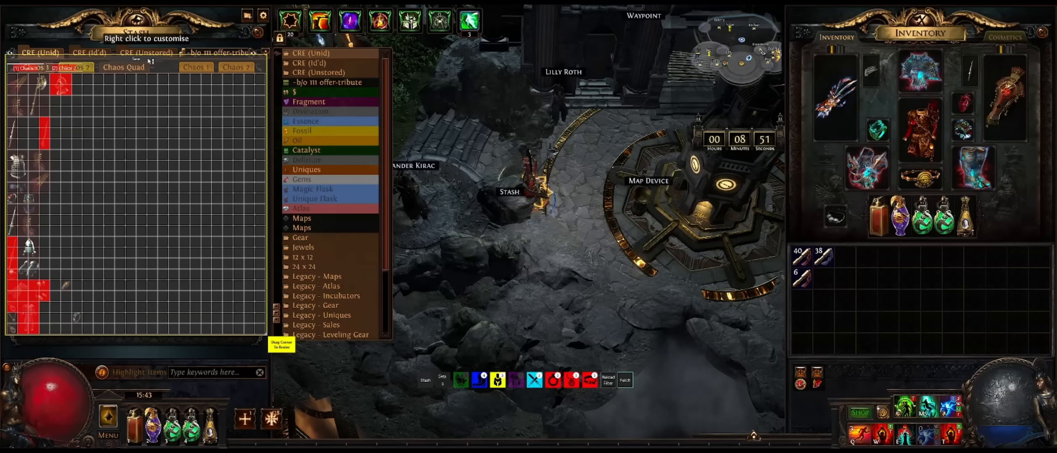
Step: Adjust Tab Header Margin, Padding and Gap in the Overlays settings
{"action": "key", "text": "alt+tab"}
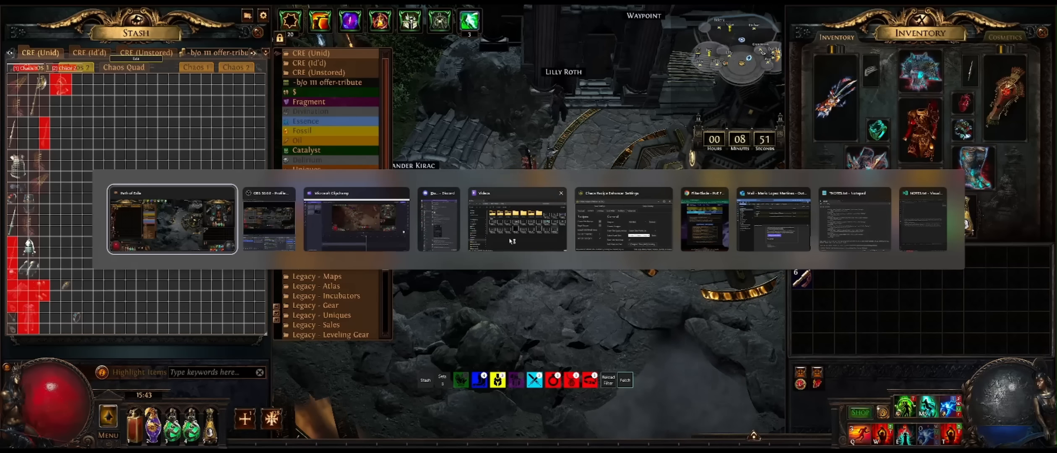
{"action": "left_click", "coordinate": [621, 219]}
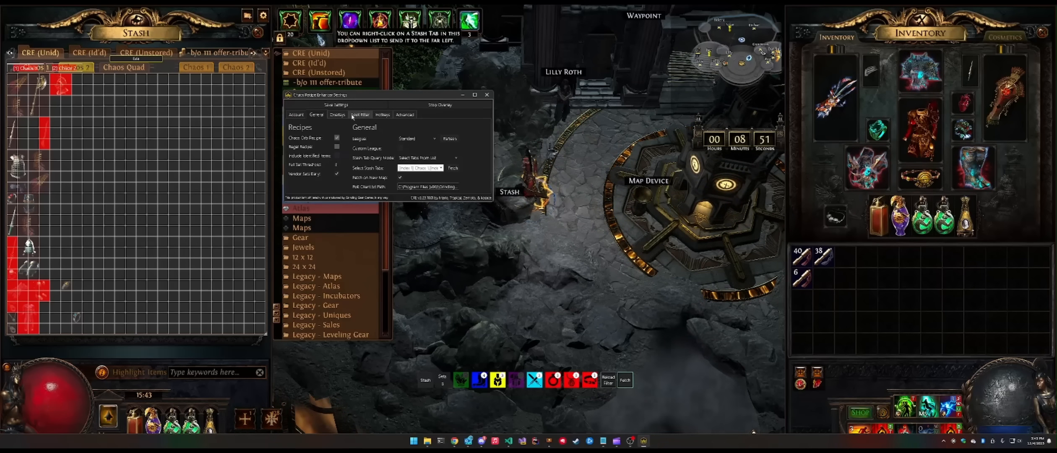
{"action": "left_click", "coordinate": [337, 114]}
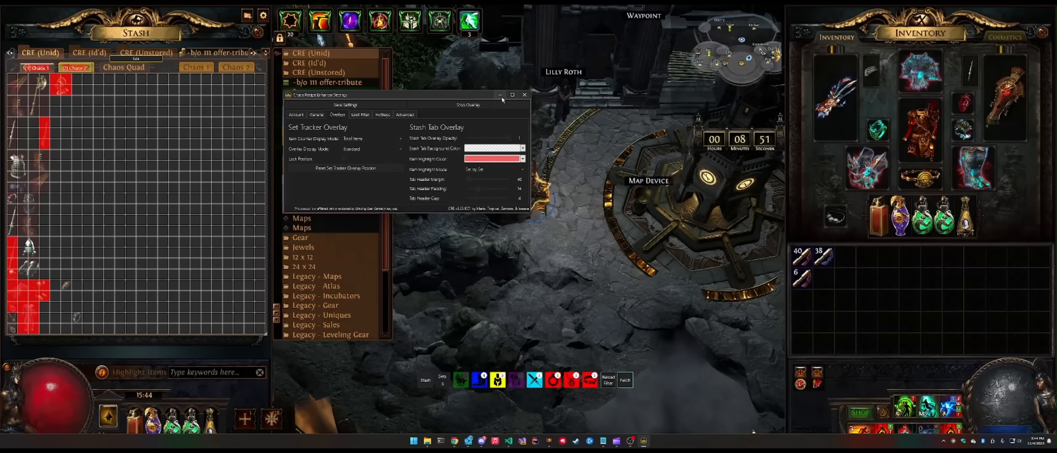
{"action": "left_click", "coordinate": [524, 95]}
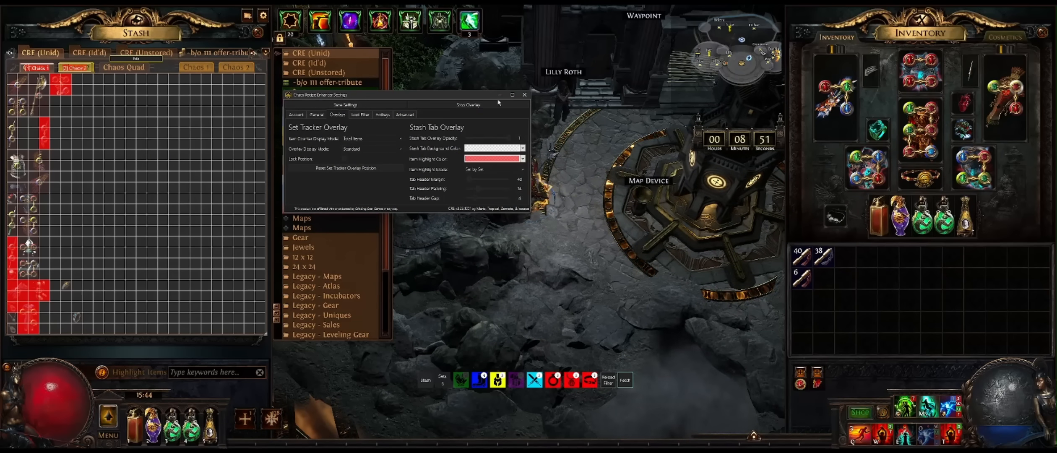
Step: Move the red-highlighted set items from the Chaos 1 tab into the inventory
{"action": "left_click", "coordinate": [524, 94]}
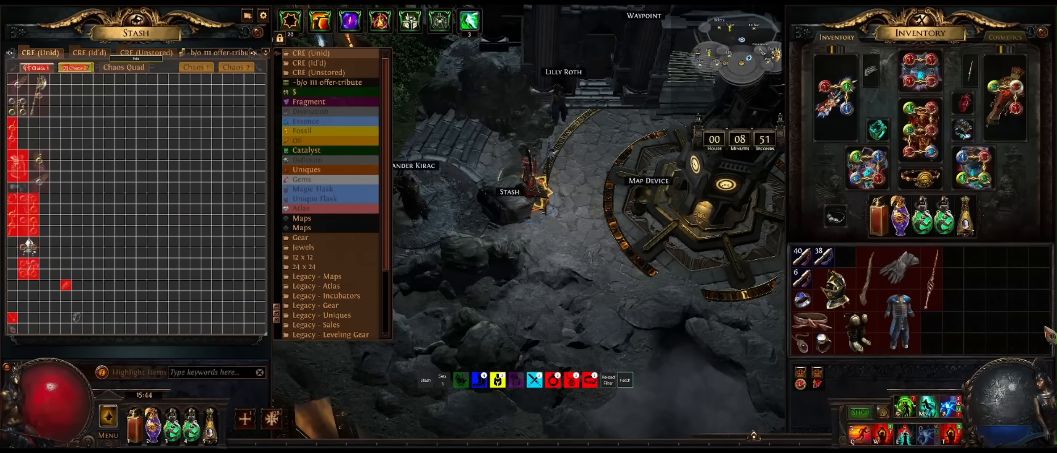
{"action": "mouse_move", "coordinate": [809, 311]}
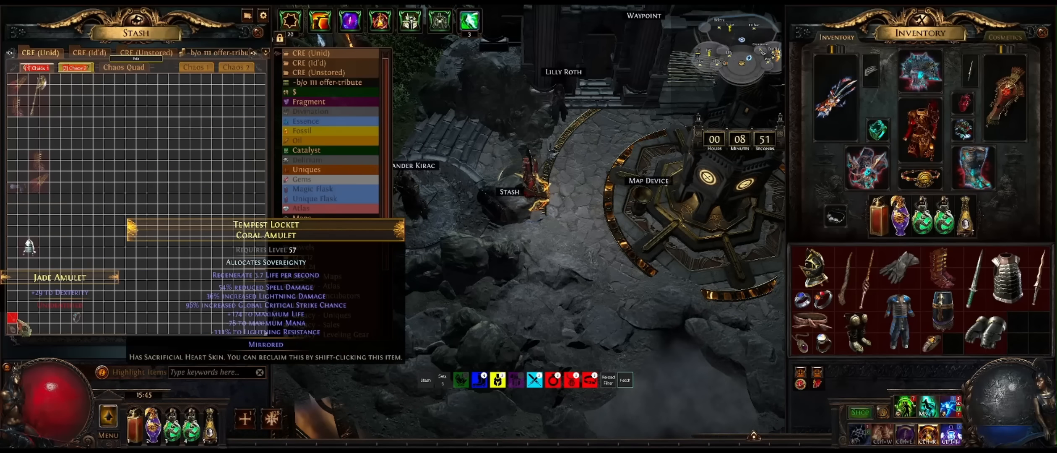
{"action": "left_click", "coordinate": [75, 68]}
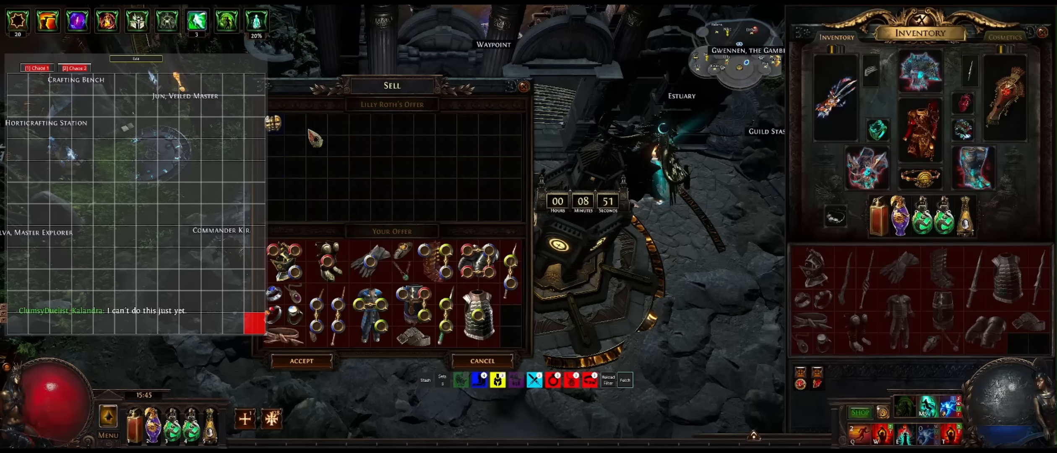
Step: Accept Lilly Roth's trade for the chaos recipe set items
{"action": "left_click", "coordinate": [300, 361]}
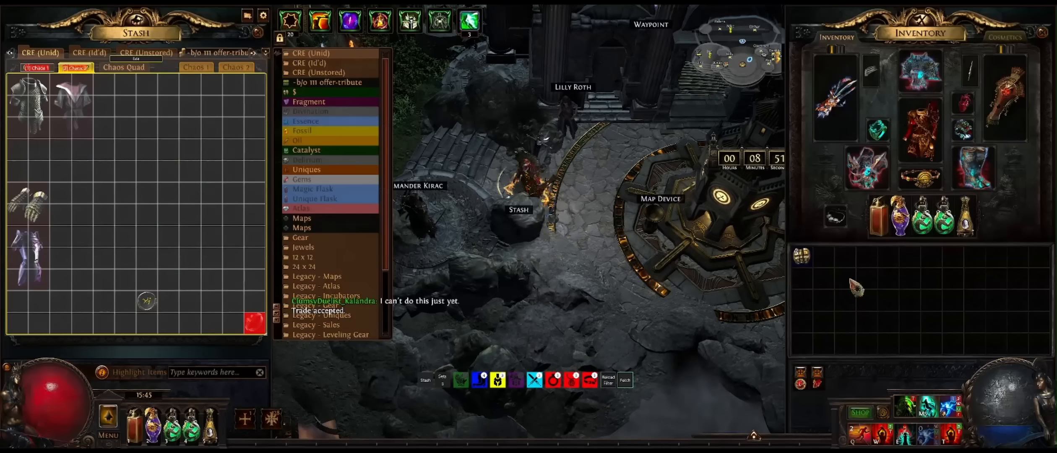